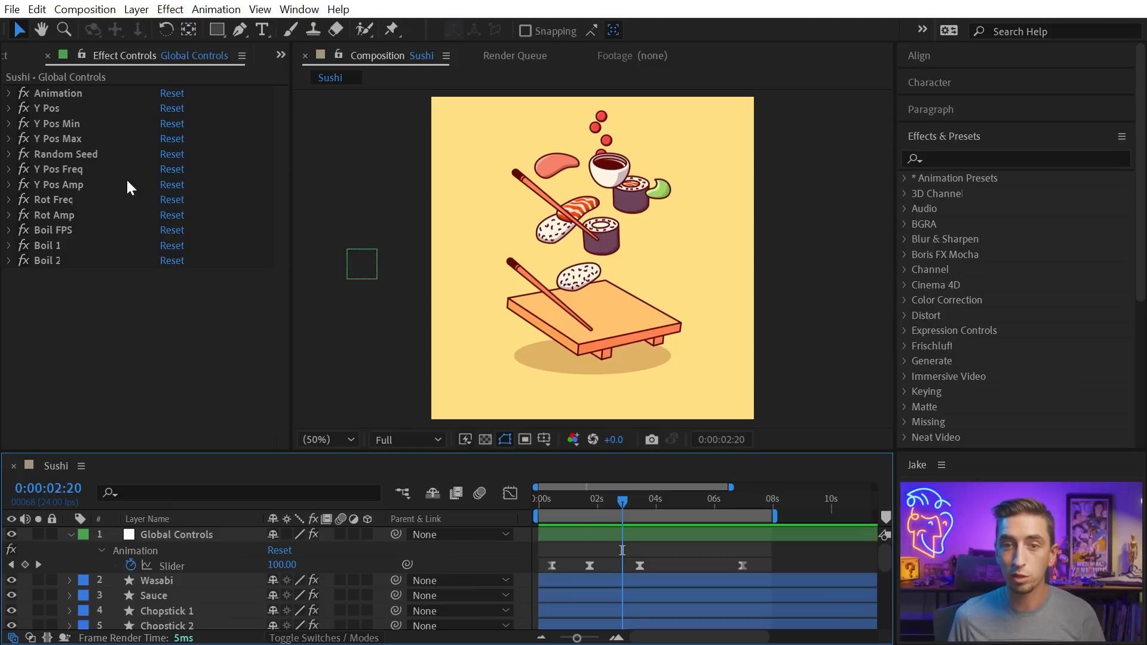
Step: Expand Random Seed, nudge its value up, and lower the Y Pos Min slider
{"action": "left_click", "coordinate": [10, 153]}
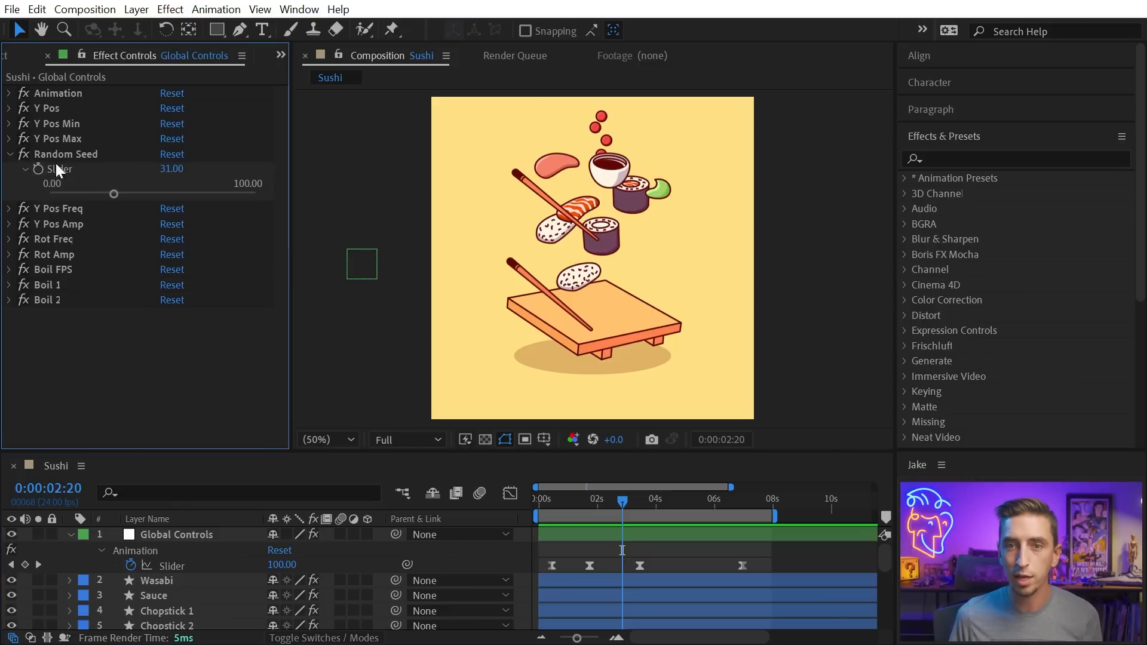
{"action": "left_click_drag", "start_coordinate": [113, 193], "coordinate": [123, 194]}
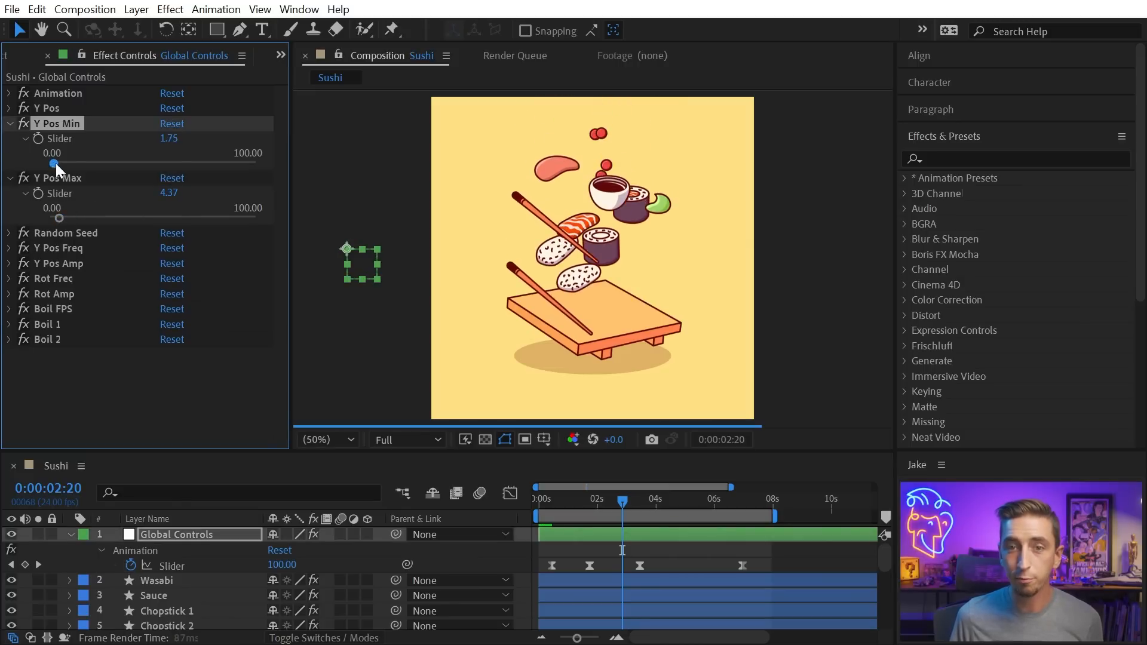
{"action": "left_click_drag", "start_coordinate": [62, 164], "coordinate": [53, 164]}
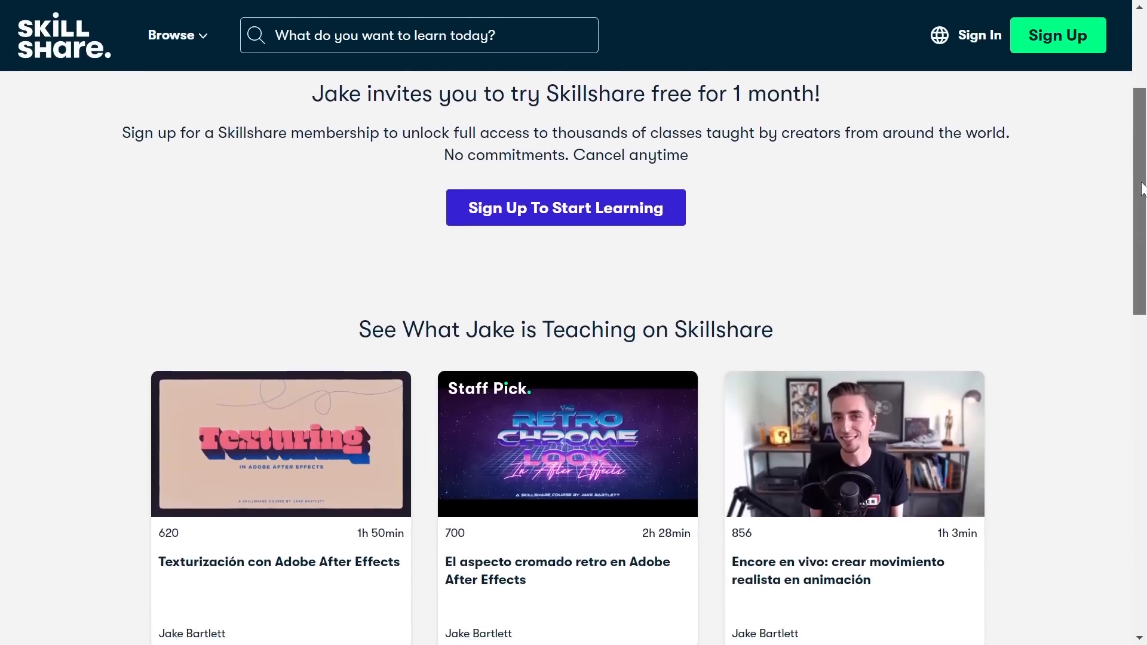
{"action": "scroll", "scroll_direction": "down", "scroll_amount": 3}
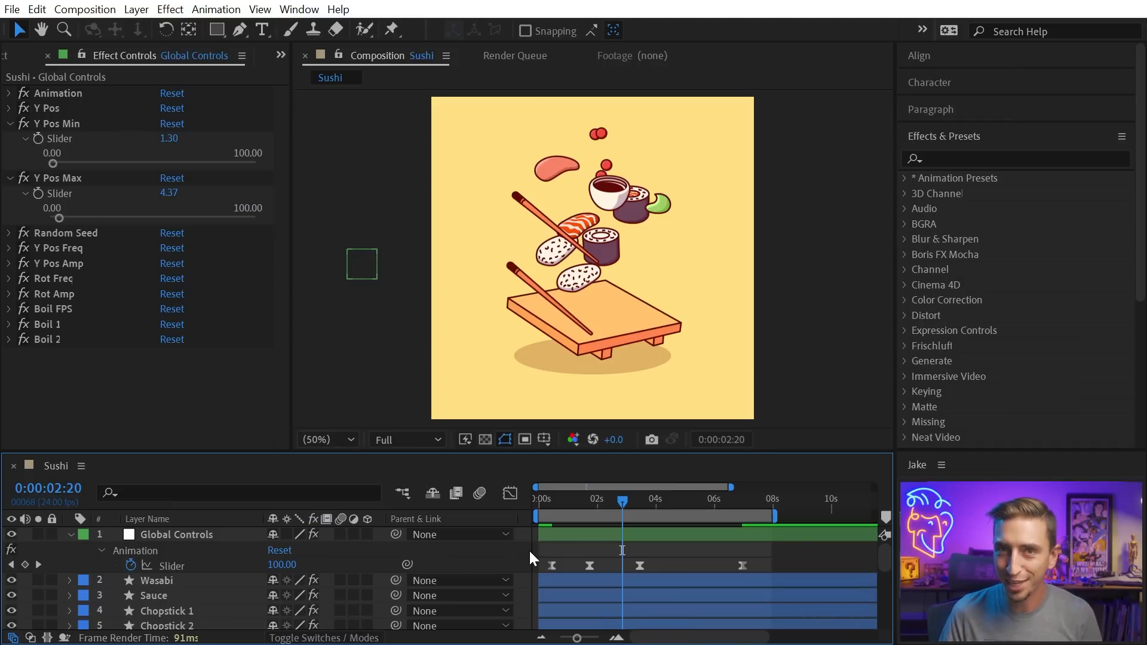
{"action": "mouse_move", "coordinate": [339, 560]}
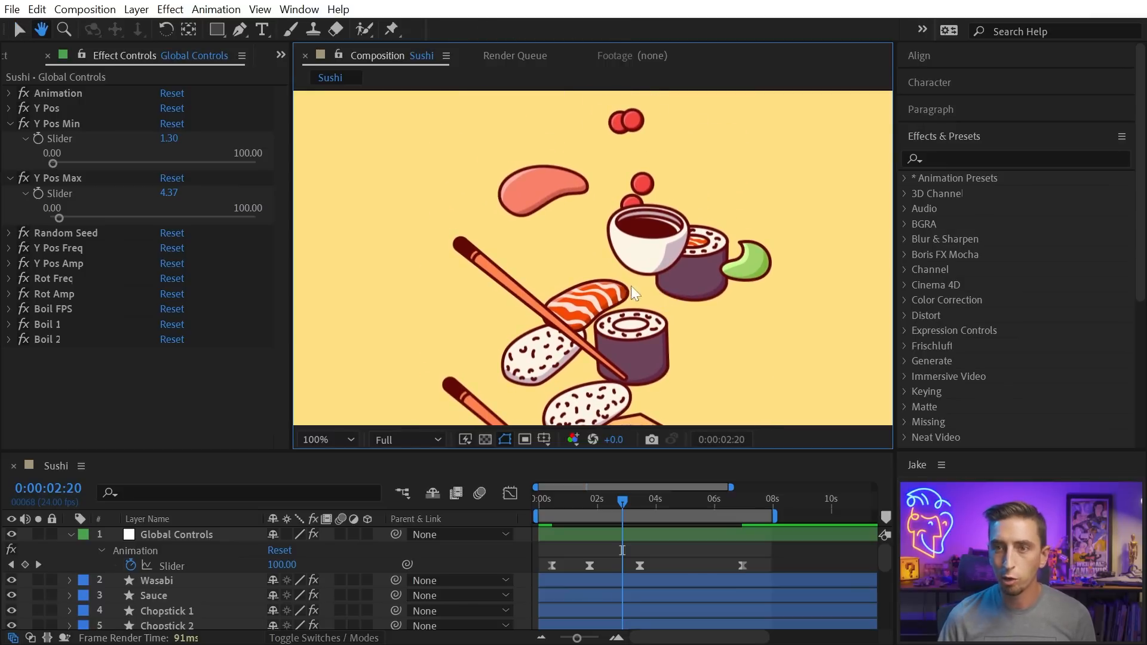
Step: Collapse Global Controls' effects and inspect the Wasabi (-153) and Sauce (-109) Y Offsets
{"action": "left_click", "coordinate": [8, 108]}
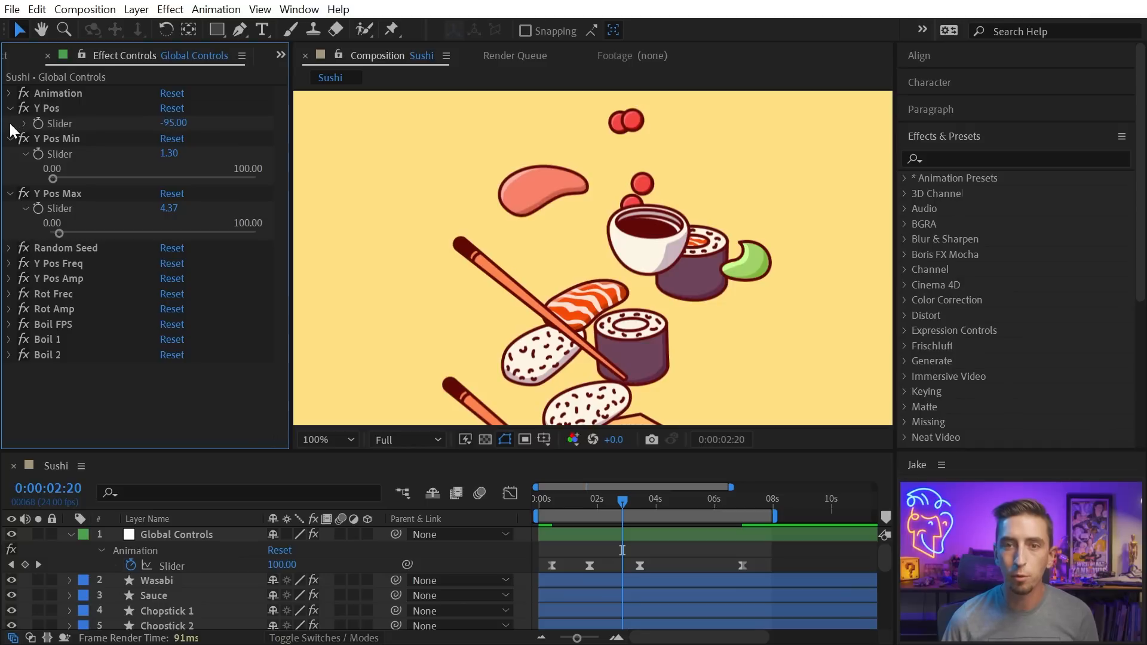
{"action": "left_click", "coordinate": [9, 107]}
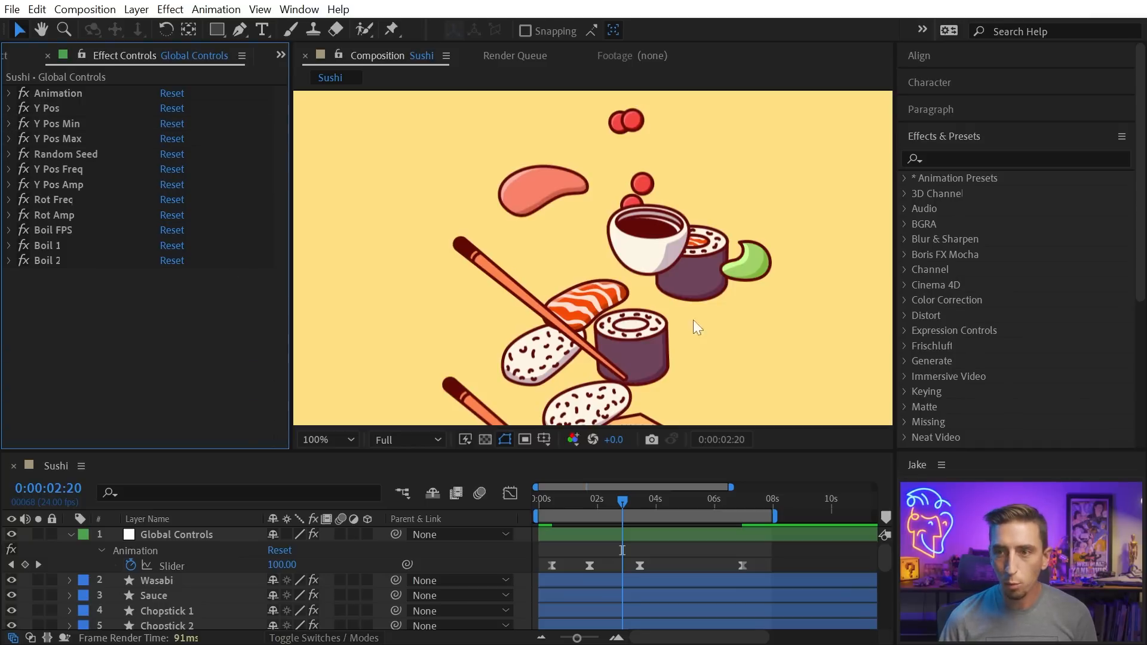
{"action": "left_click", "coordinate": [156, 580]}
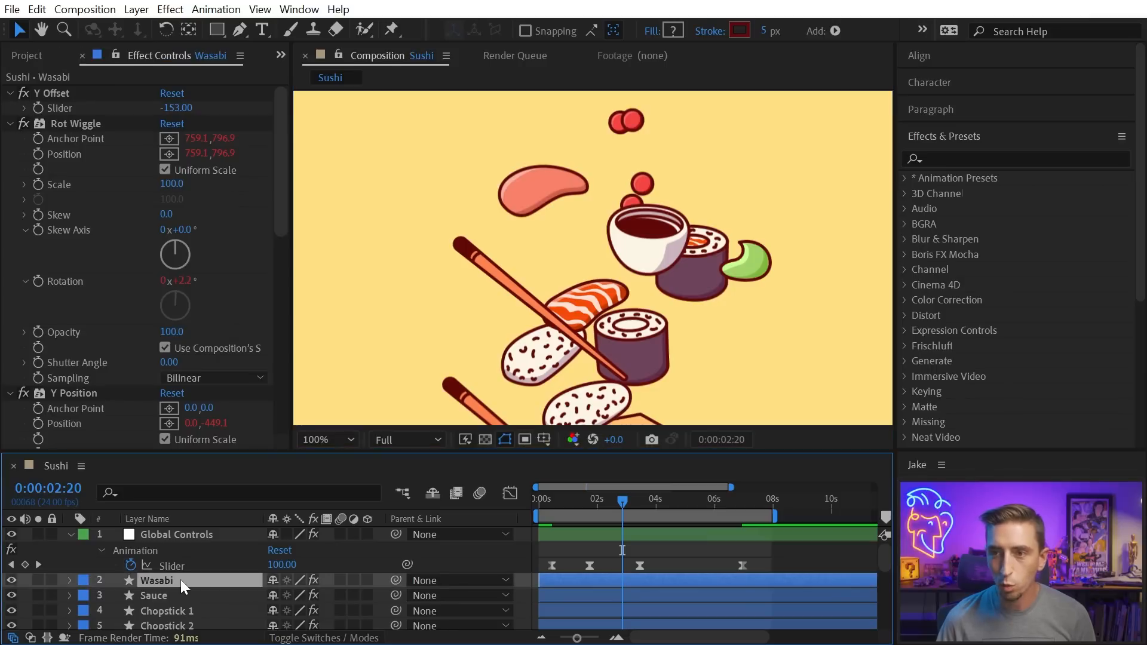
{"action": "left_click", "coordinate": [154, 595]}
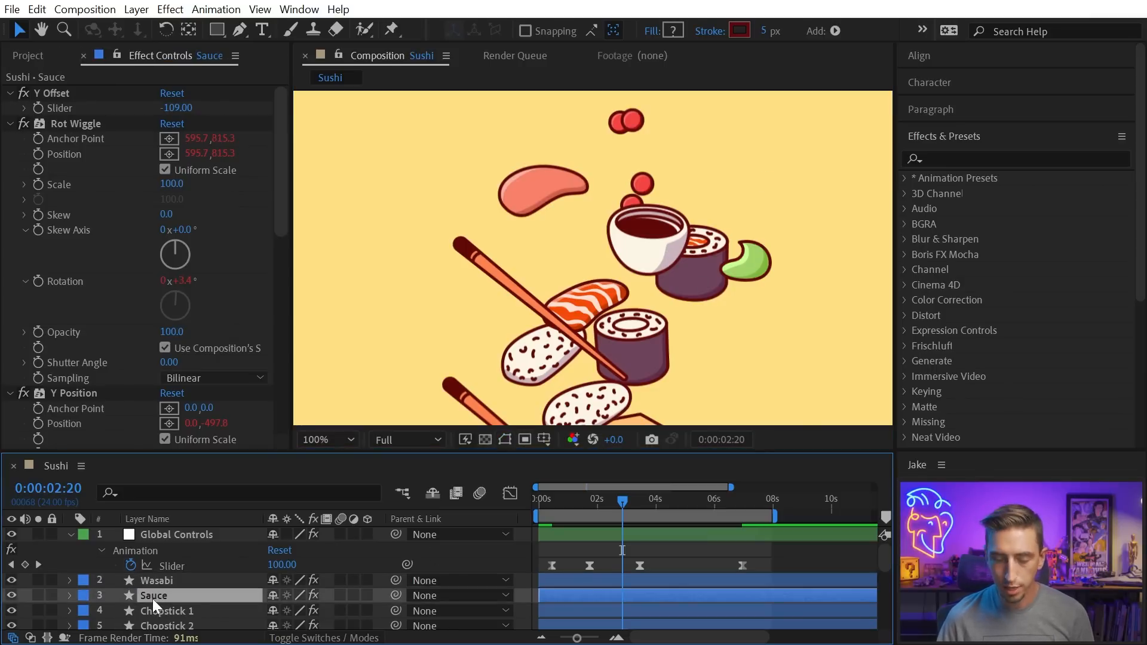
Step: Apply Turbulent Displace to the Sauce layer with Amount 37 and Size 2
{"action": "type", "text": "turbul"}
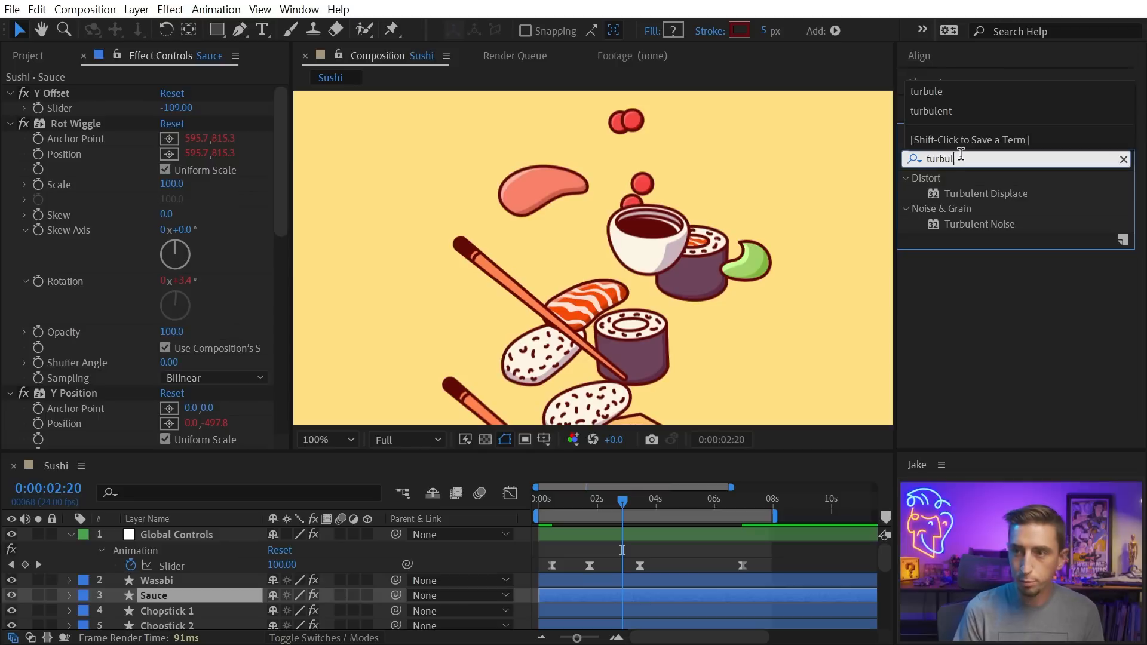
{"action": "double_click", "coordinate": [984, 193]}
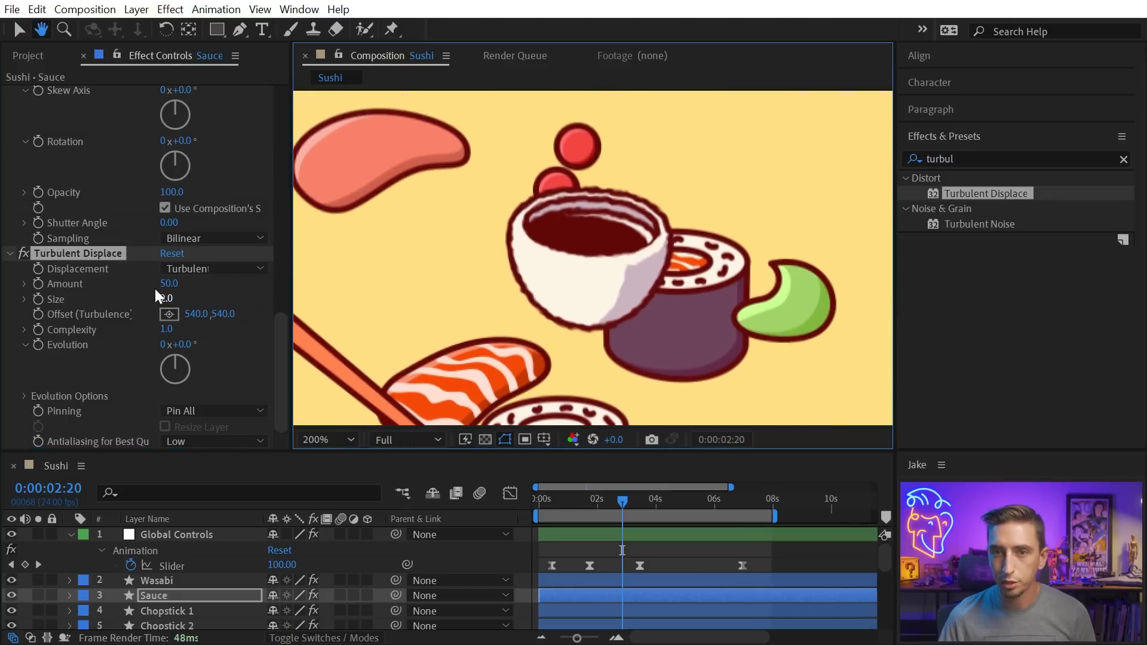
{"action": "left_click_drag", "start_coordinate": [169, 283], "coordinate": [157, 283]}
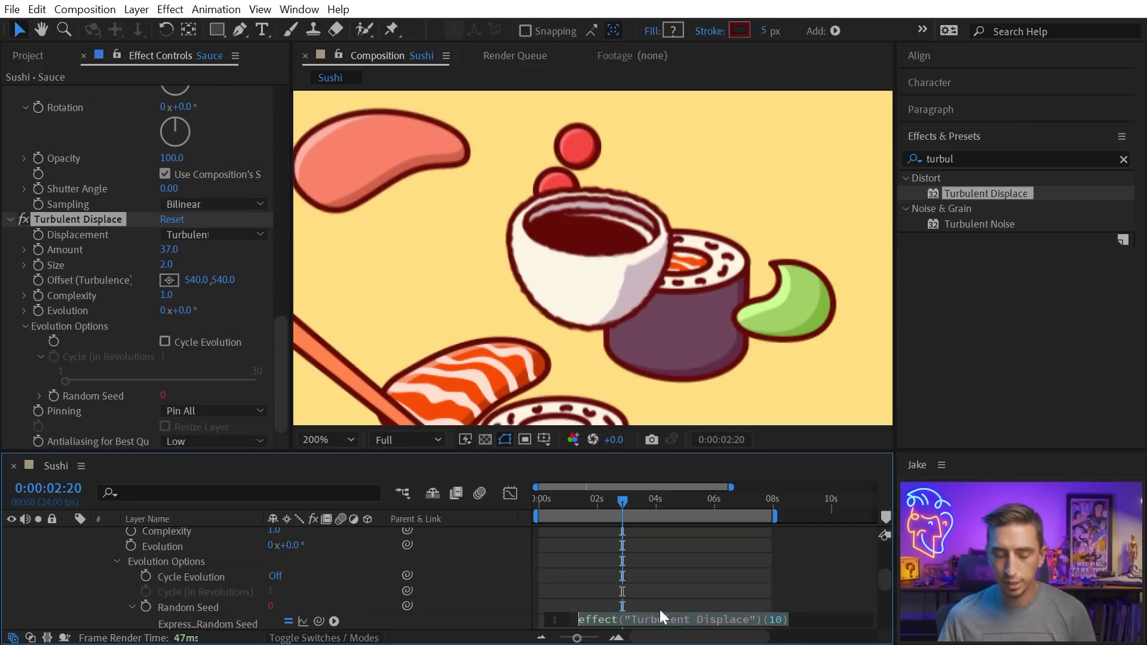
Step: Add a random(10000) expression to Random Seed and scrub the timeline to preview the boil
{"action": "type", "text": "random(100)"}
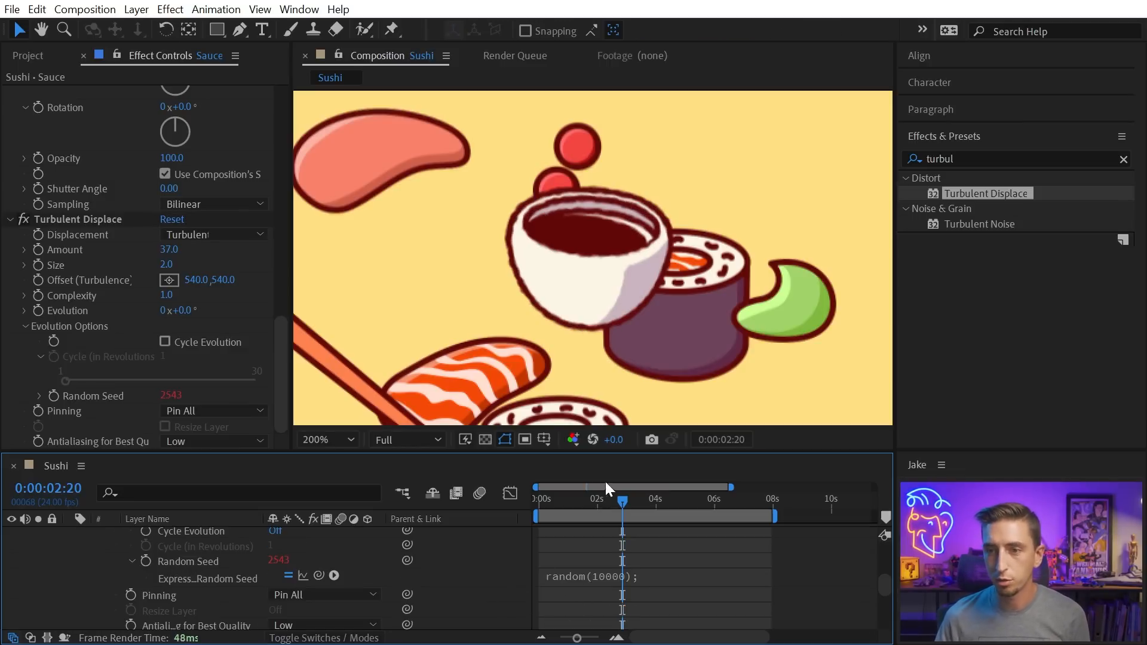
{"action": "left_click_drag", "start_coordinate": [621, 505], "coordinate": [658, 505]}
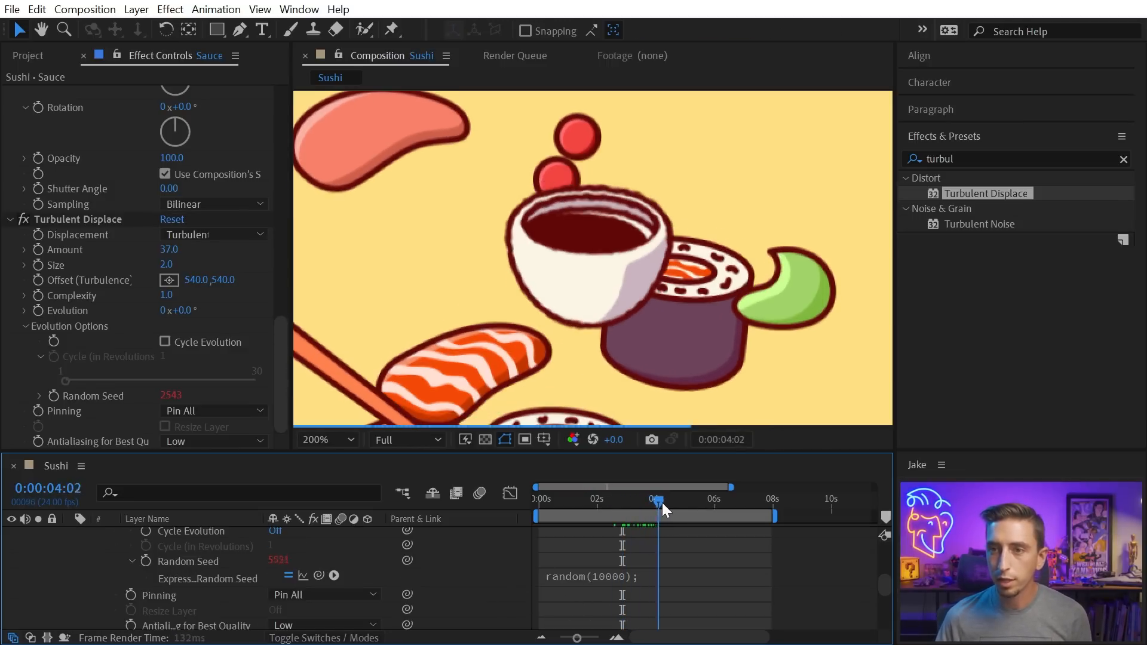
{"action": "left_click_drag", "start_coordinate": [660, 499], "coordinate": [642, 499]}
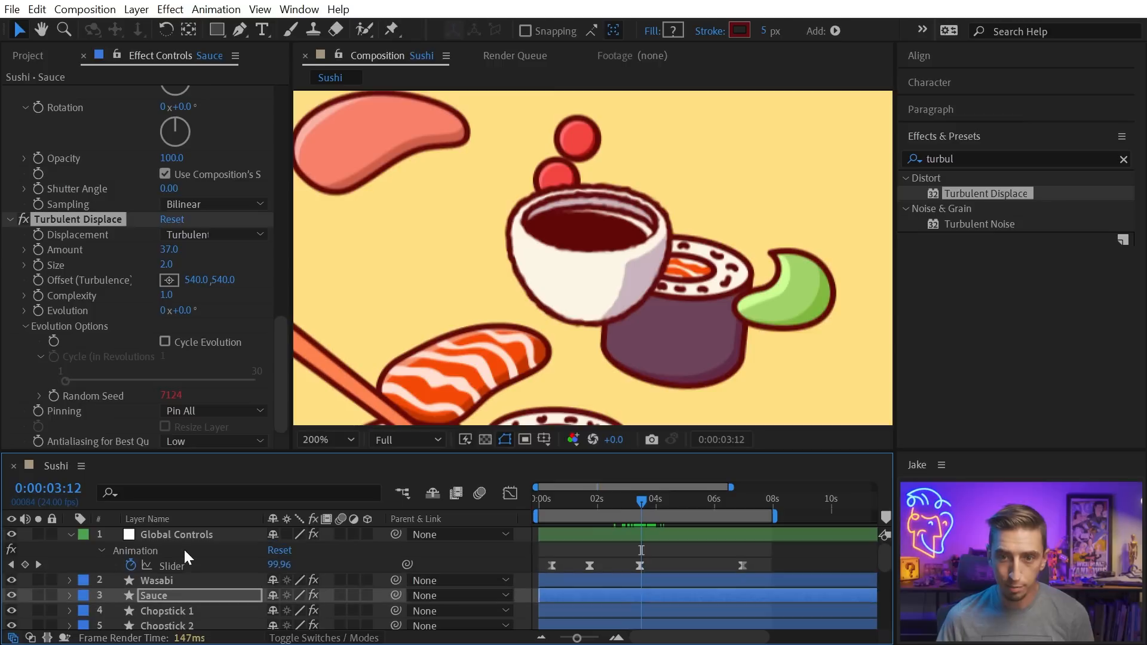
Step: Inspect Chopstick 1's effects, then scroll to Sauce's effect stack with Turbulent Displace
{"action": "left_click", "coordinate": [164, 564]}
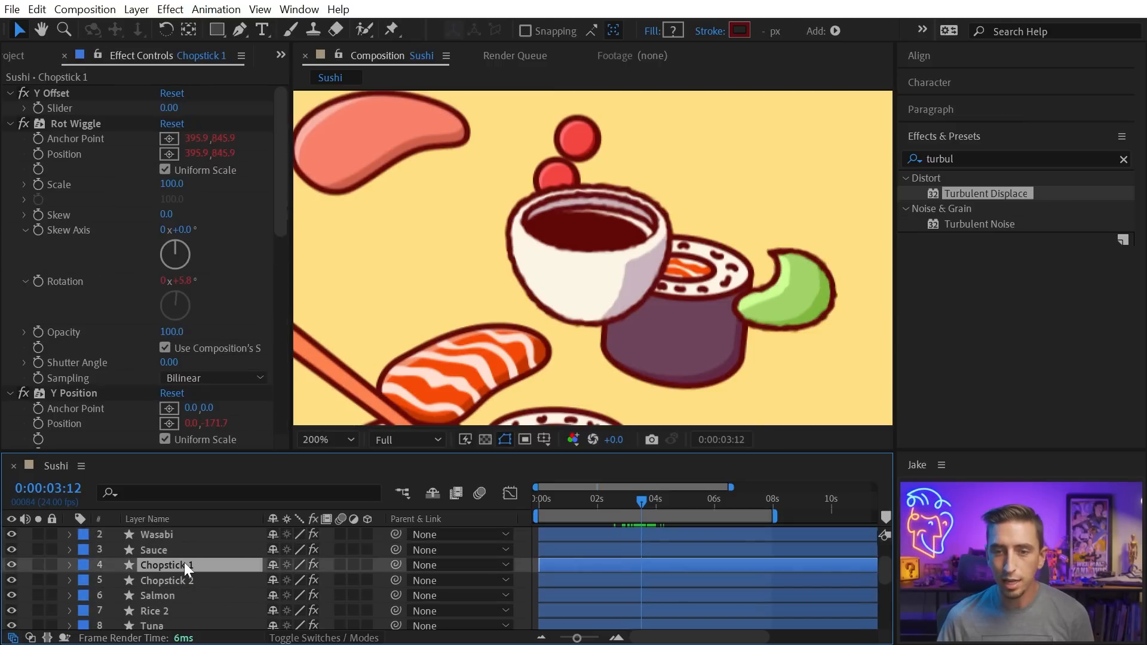
{"action": "scroll", "scroll_direction": "down", "scroll_amount": 3}
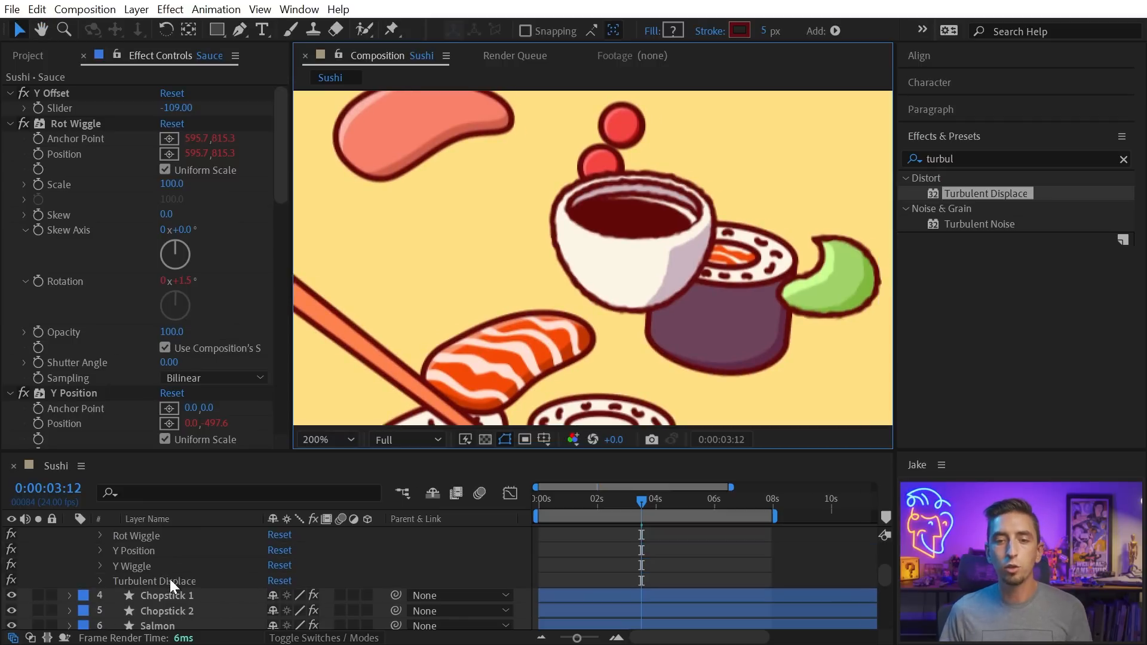
Step: Search for 'Boil' and select Global Controls to show Boil FPS, Boil 1 and Boil 2
{"action": "type", "text": "Boil 2"}
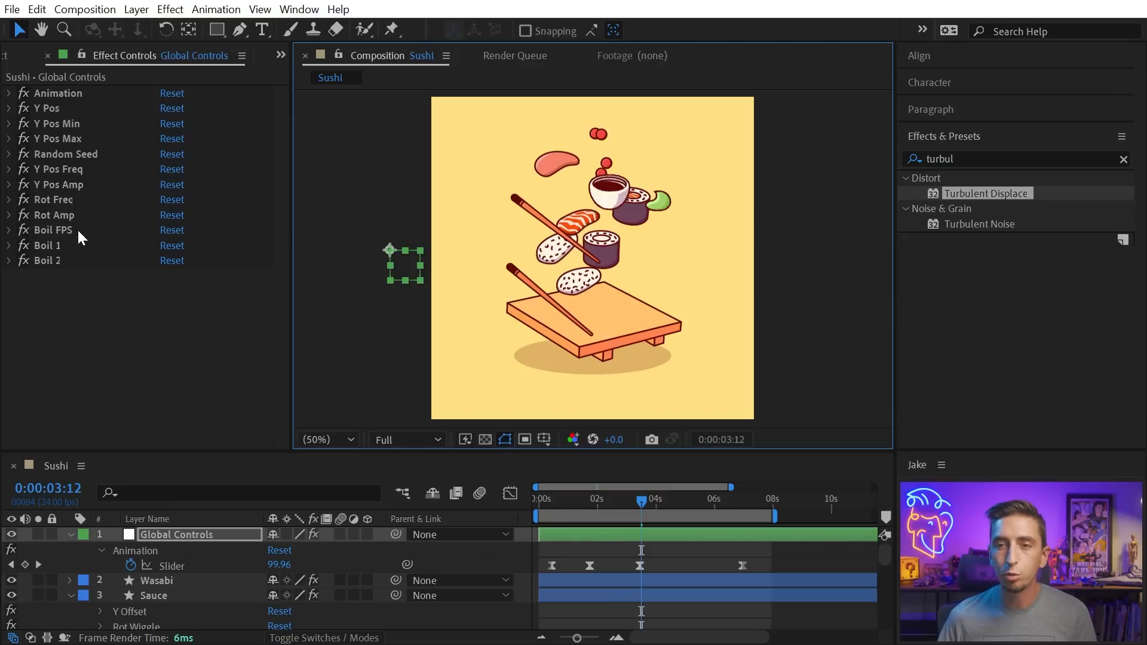
{"action": "left_click", "coordinate": [577, 327]}
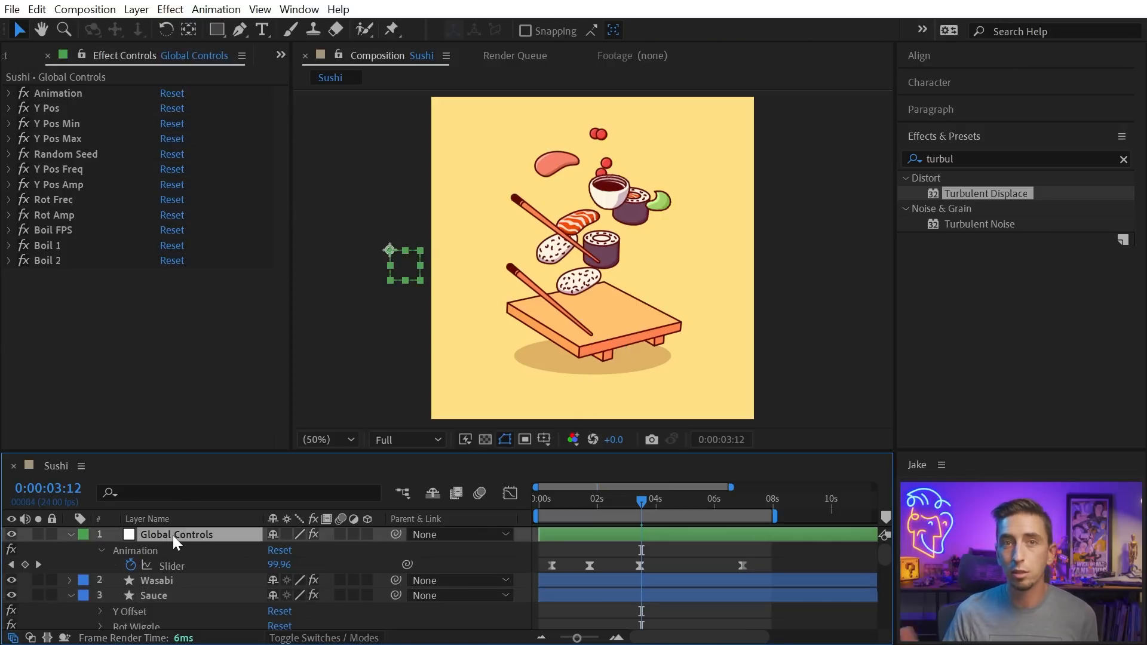
{"action": "left_click", "coordinate": [10, 276]}
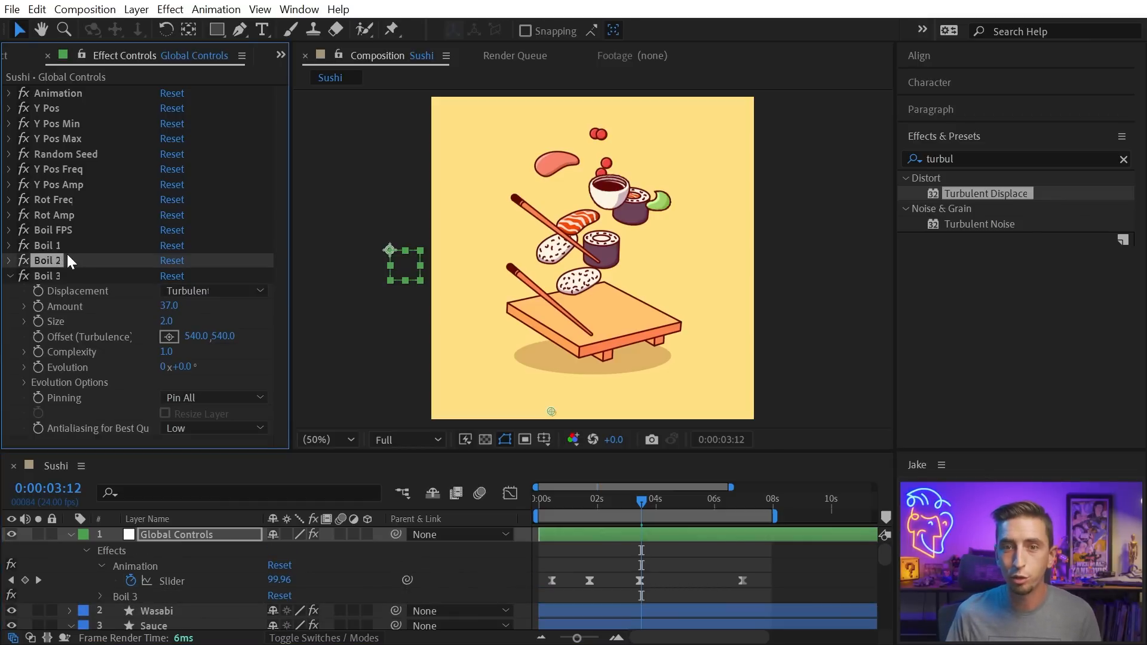
Step: Remove the old Boil 2 effect and select the remaining Boil 1 effect
{"action": "left_click", "coordinate": [8, 261]}
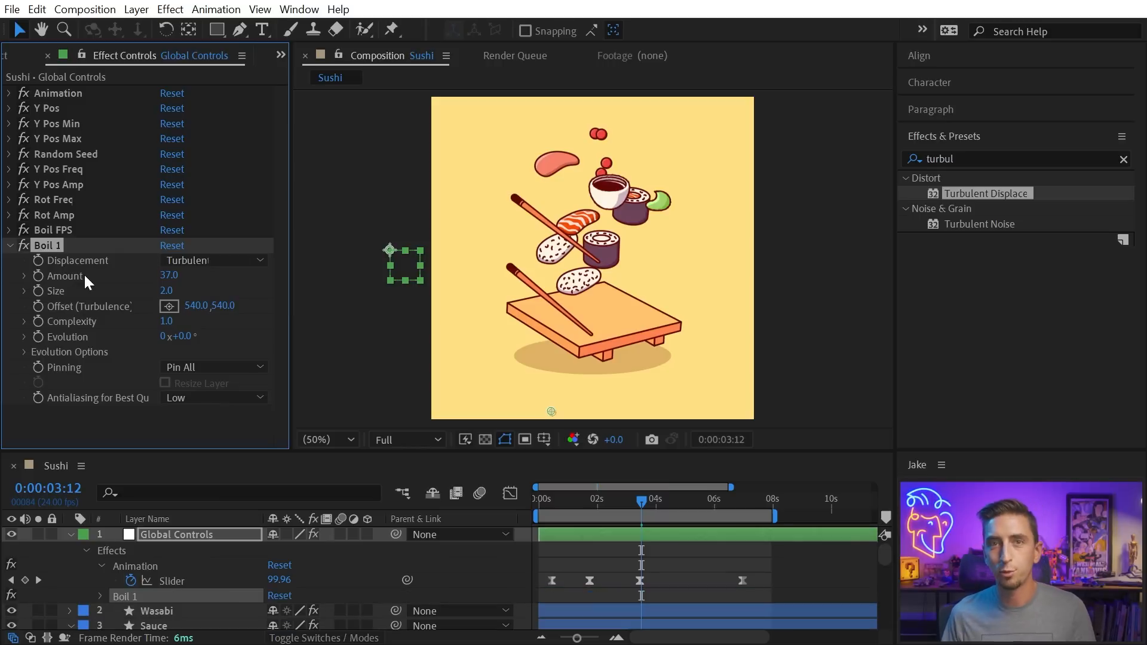
{"action": "mouse_move", "coordinate": [136, 430]}
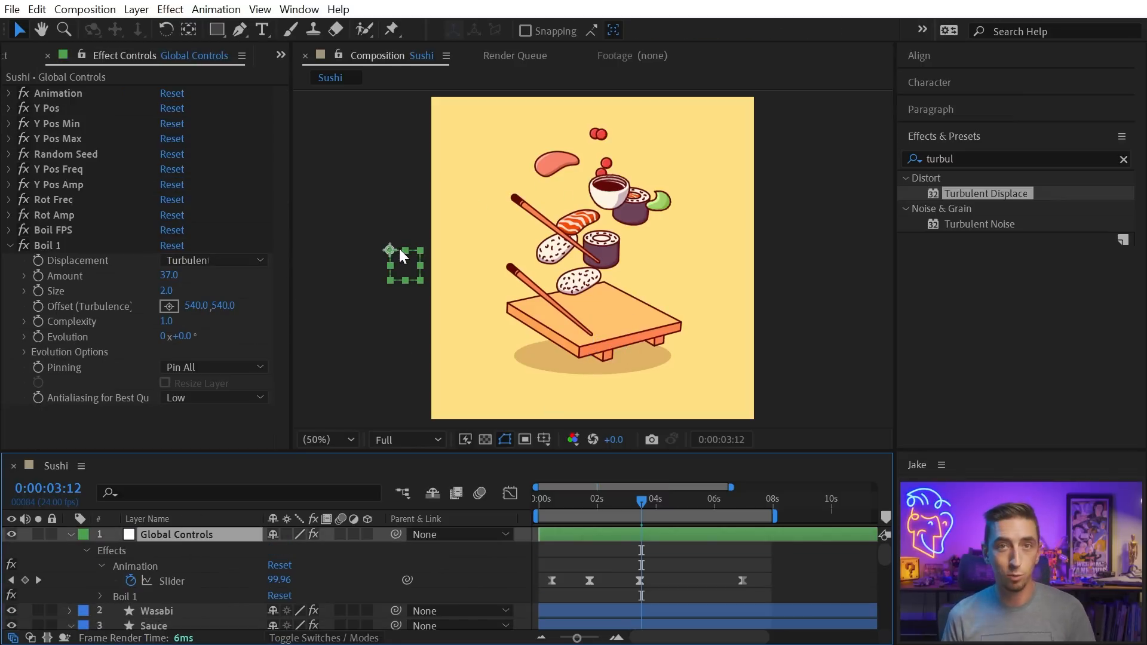
{"action": "left_click", "coordinate": [46, 244]}
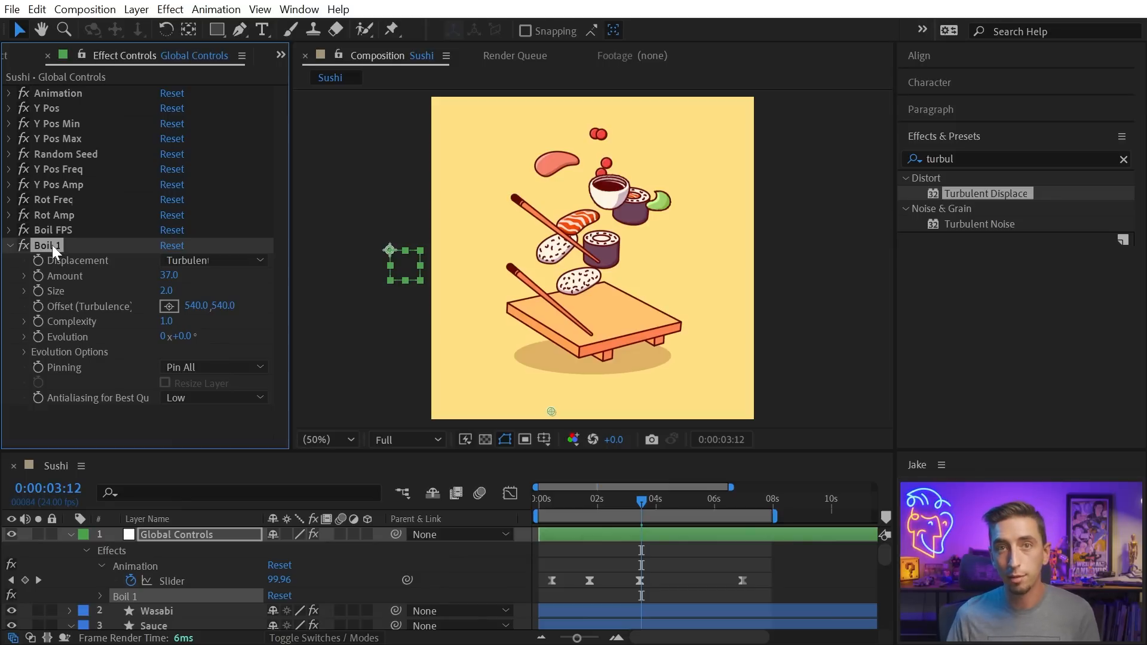
Step: Begin Edit > Copy with Property Links on the selected Boil 1 effect
{"action": "left_click", "coordinate": [36, 9]}
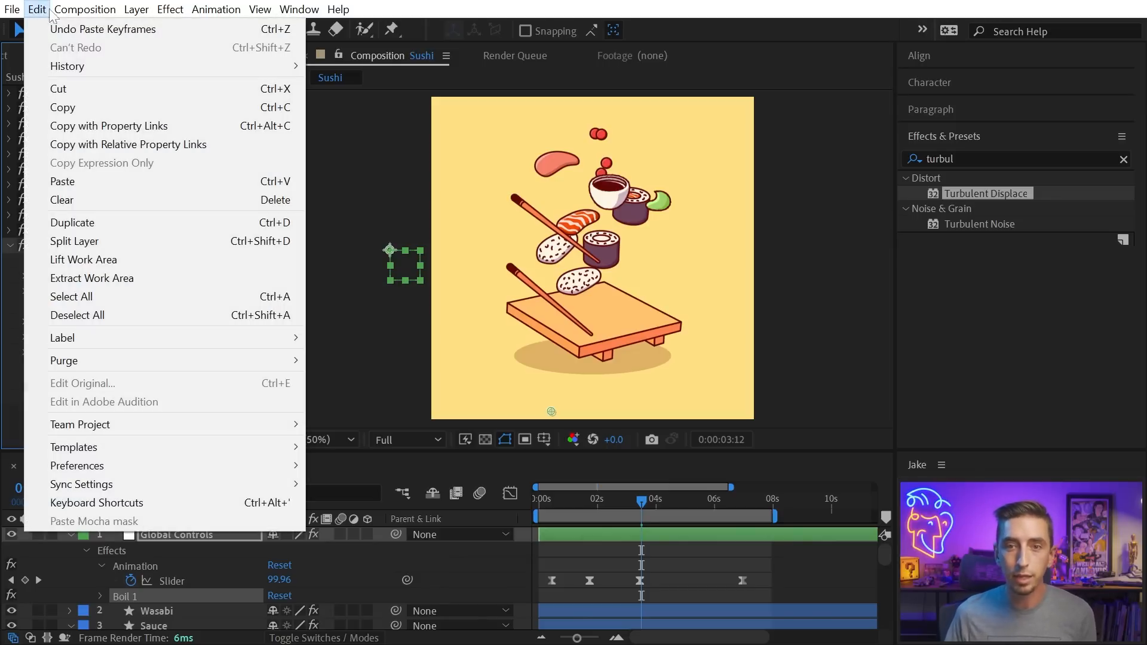
{"action": "mouse_move", "coordinate": [108, 126]}
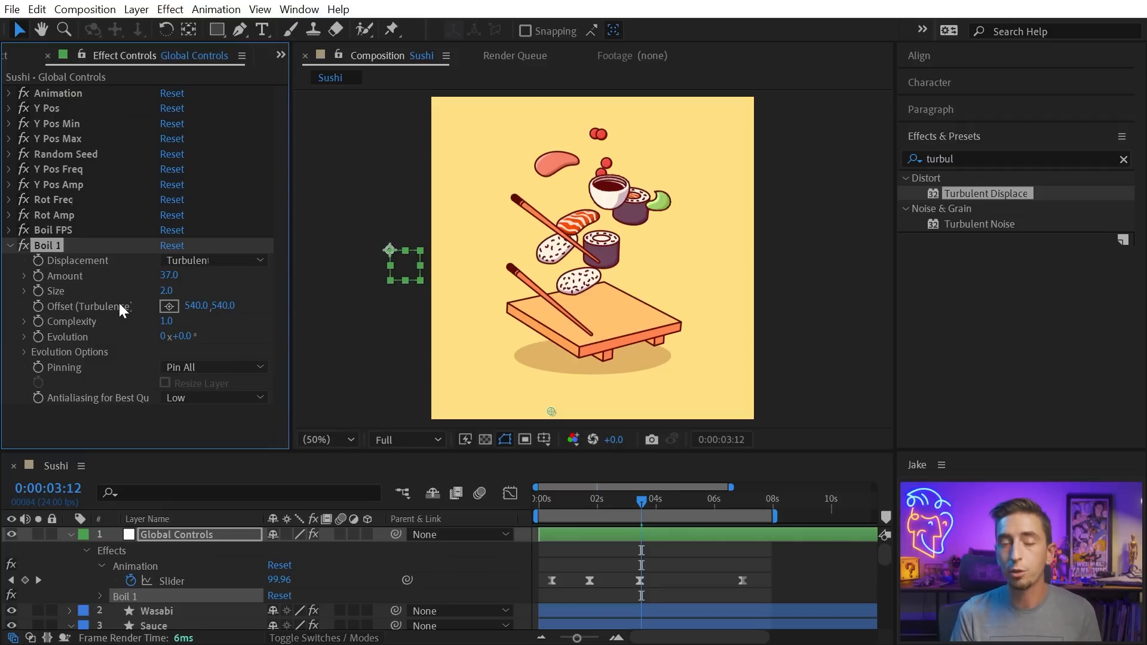
{"action": "mouse_move", "coordinate": [95, 294]}
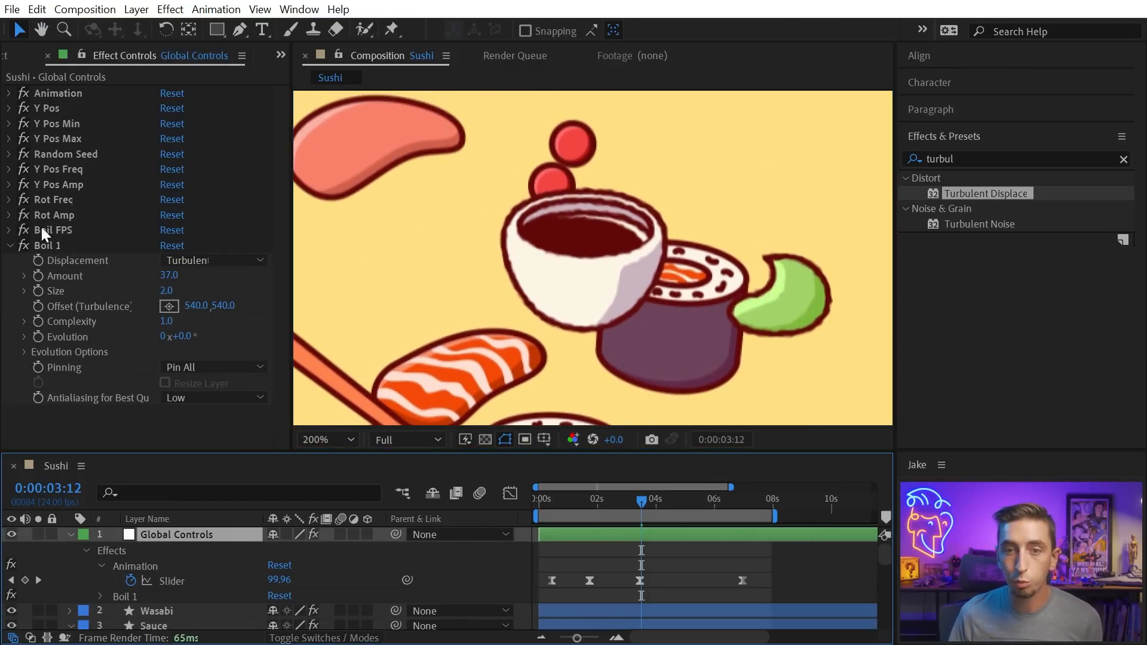
Step: Select Boil 1 and show Global Controls' effect settings in Effect Controls
{"action": "left_click", "coordinate": [48, 245]}
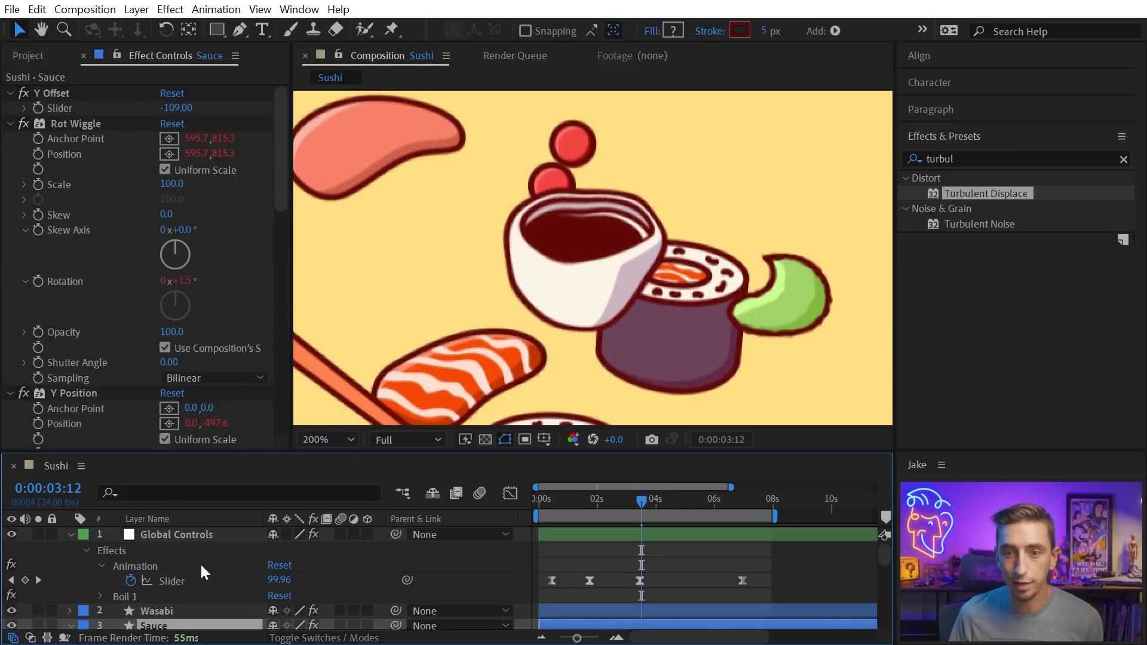
{"action": "left_click", "coordinate": [176, 534]}
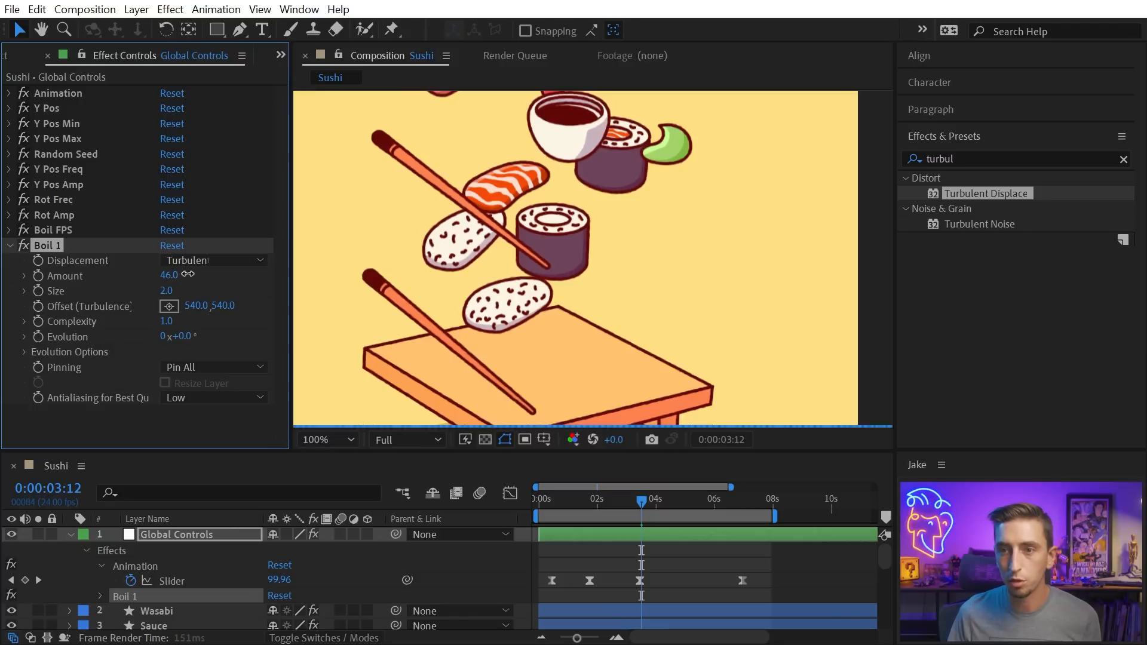
Step: Scrub Boil 1's displacement Amount up, then fine-tune it slightly lower
{"action": "left_click_drag", "start_coordinate": [170, 274], "coordinate": [212, 274]}
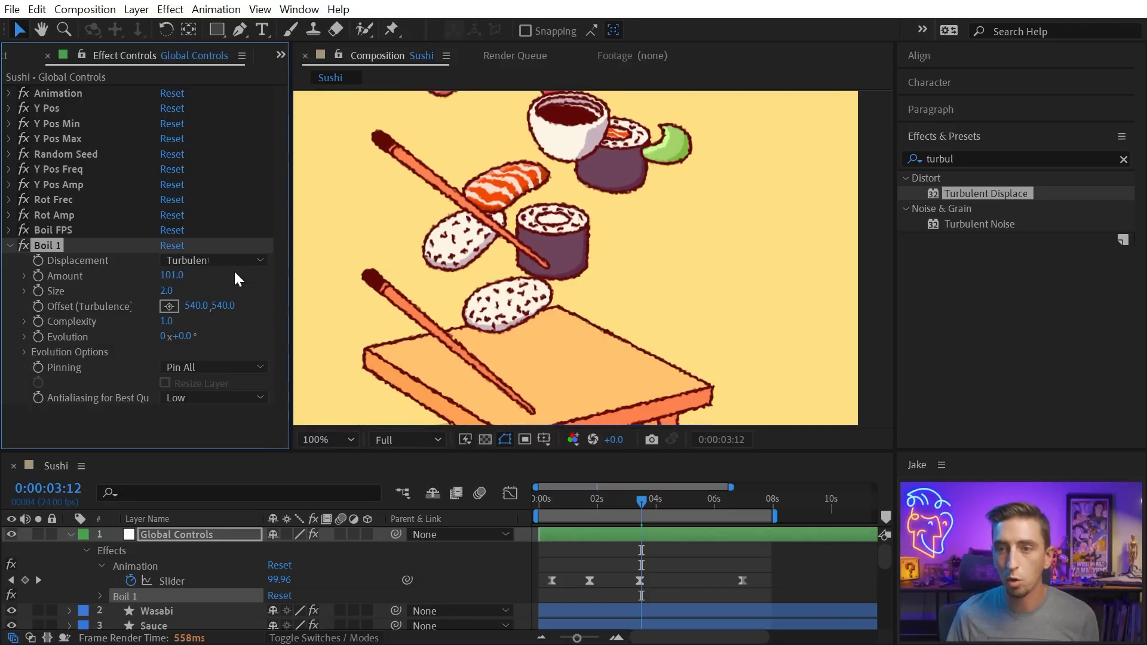
{"action": "left_click_drag", "start_coordinate": [175, 275], "coordinate": [165, 275]}
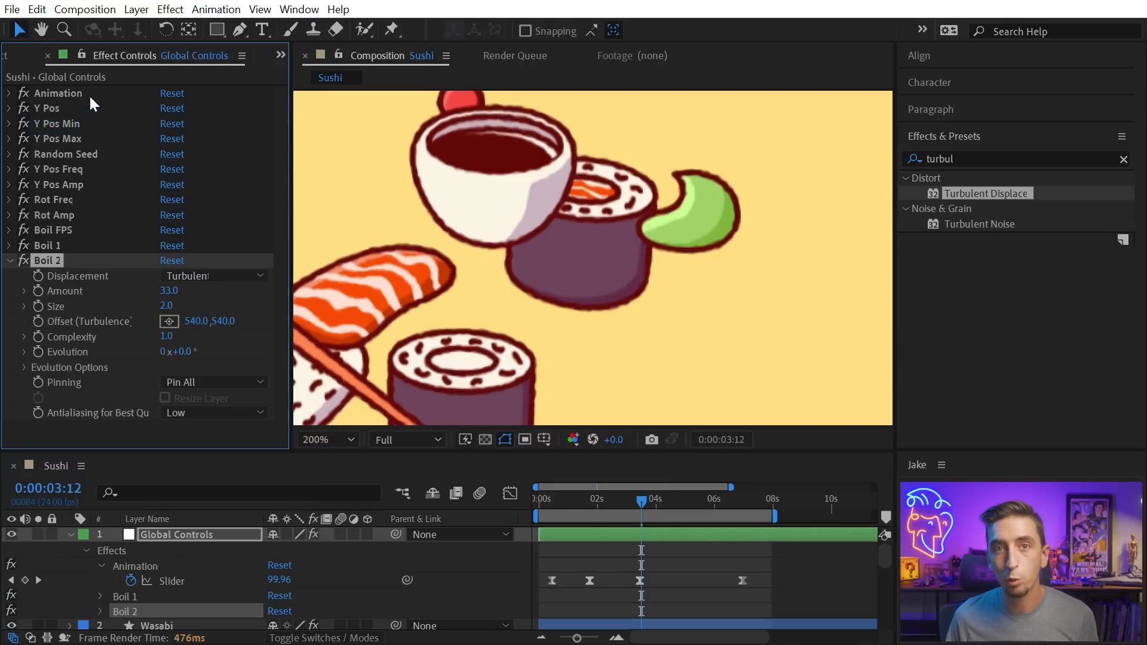
Step: Inspect Wasabi's Boil 1 and Boil 2 effects, then reselect Global Controls' boil settings
{"action": "left_click", "coordinate": [156, 534]}
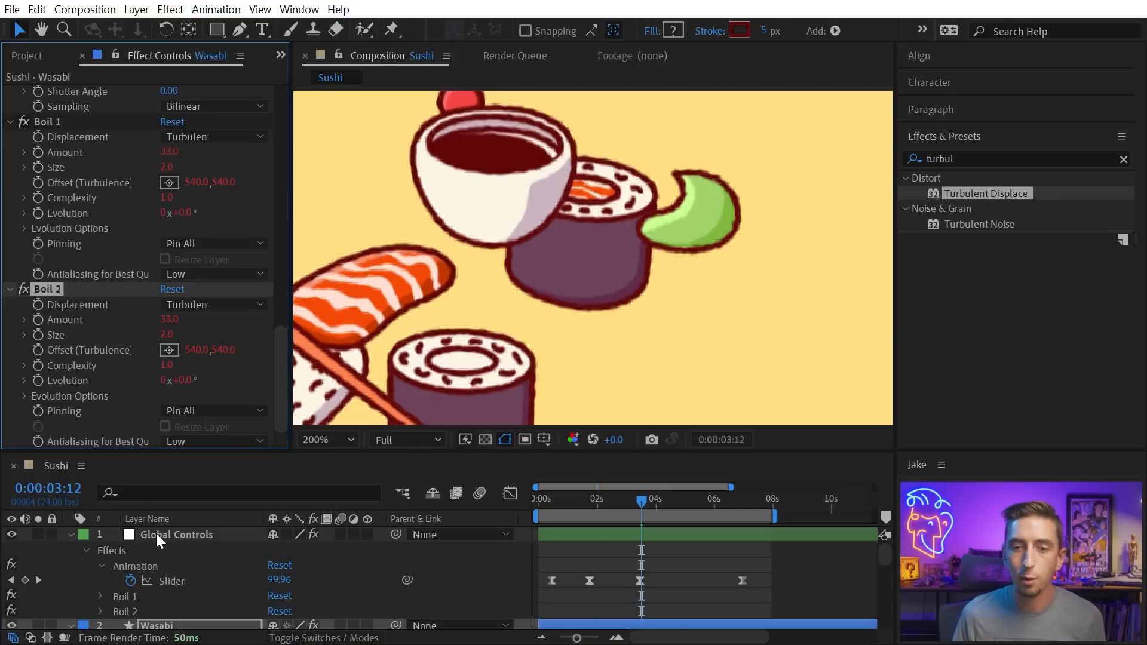
{"action": "left_click", "coordinate": [176, 534]}
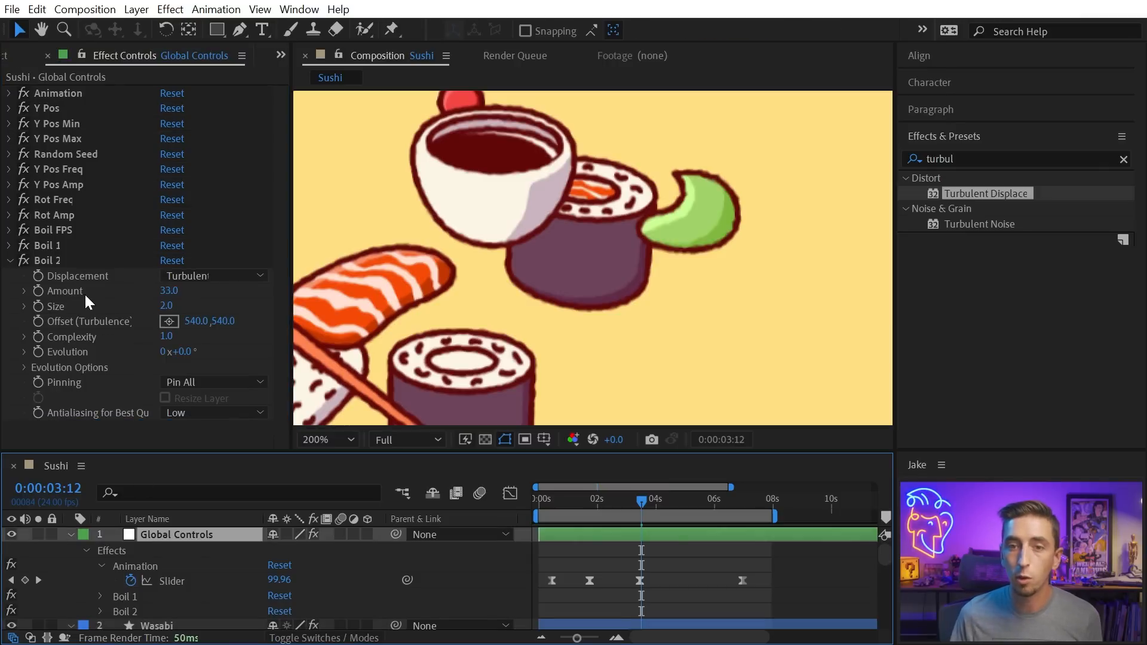
{"action": "mouse_move", "coordinate": [184, 308]}
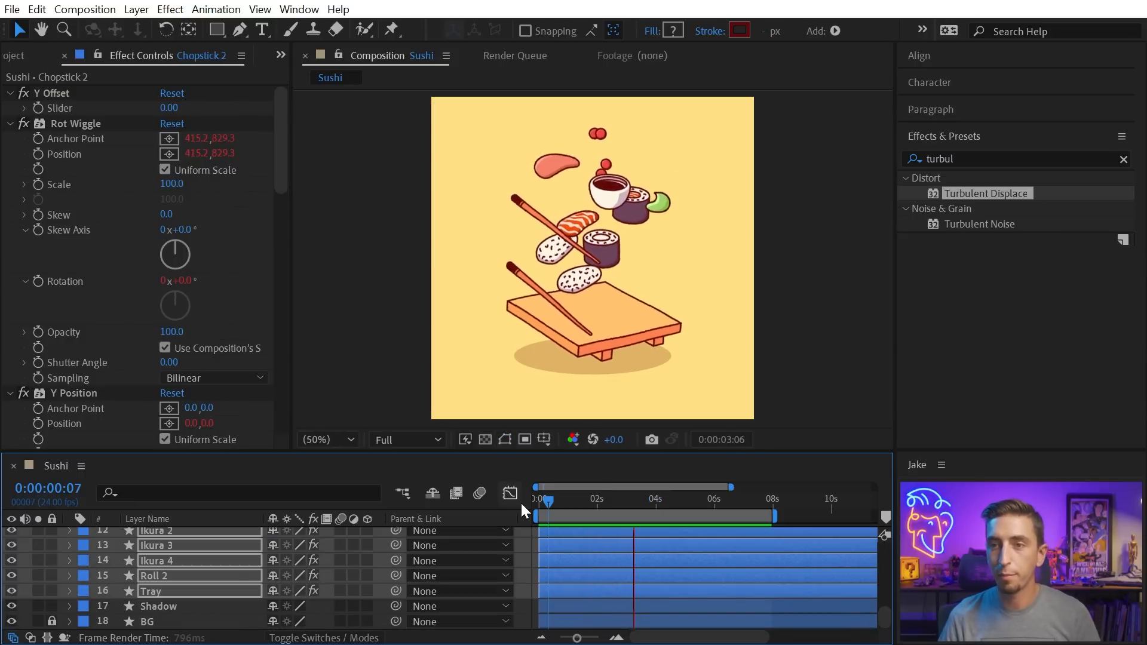
Step: Reopen the Global Controls effects so Boil 2 reads Amount 7 and Size 38
{"action": "left_click", "coordinate": [687, 499]}
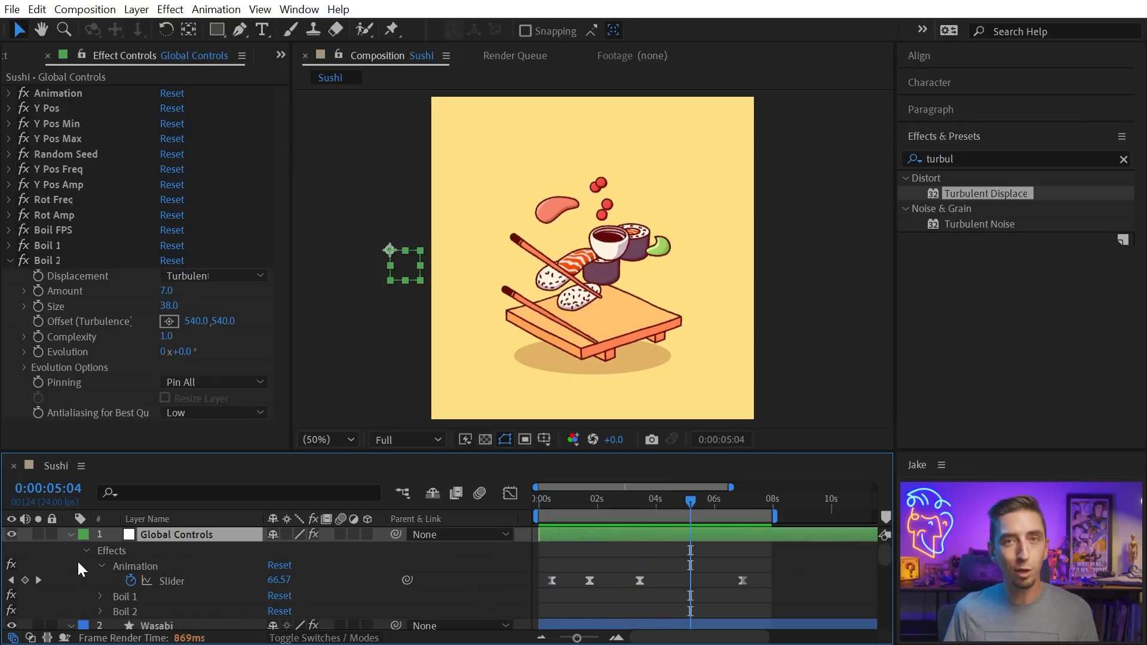
{"action": "mouse_move", "coordinate": [176, 545]}
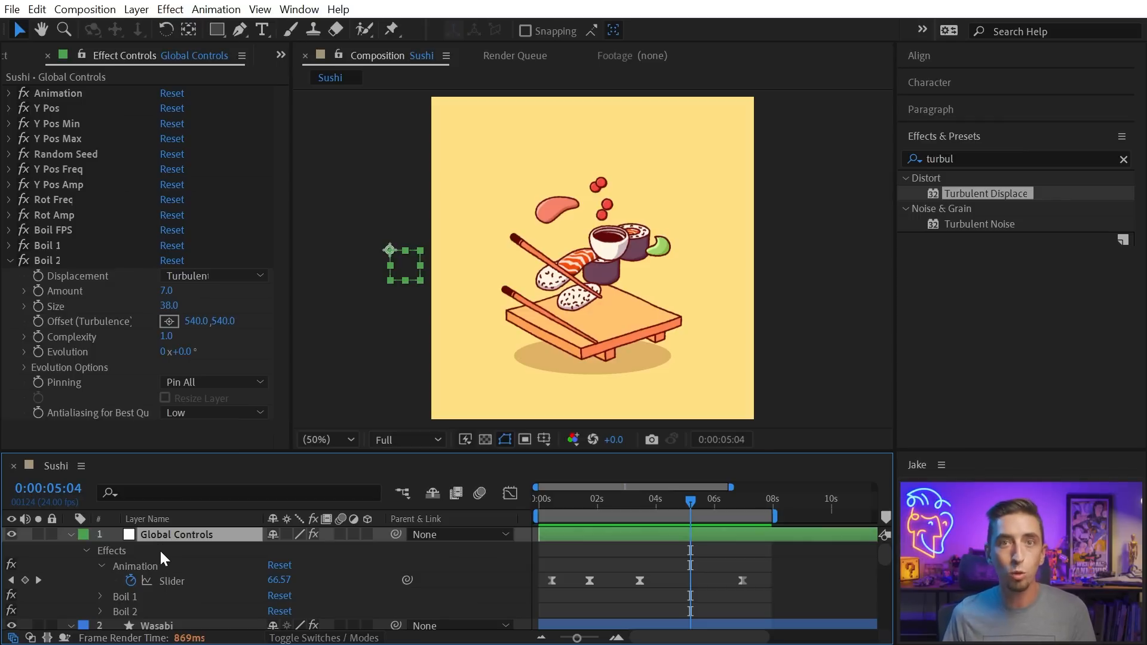
{"action": "mouse_move", "coordinate": [144, 550]}
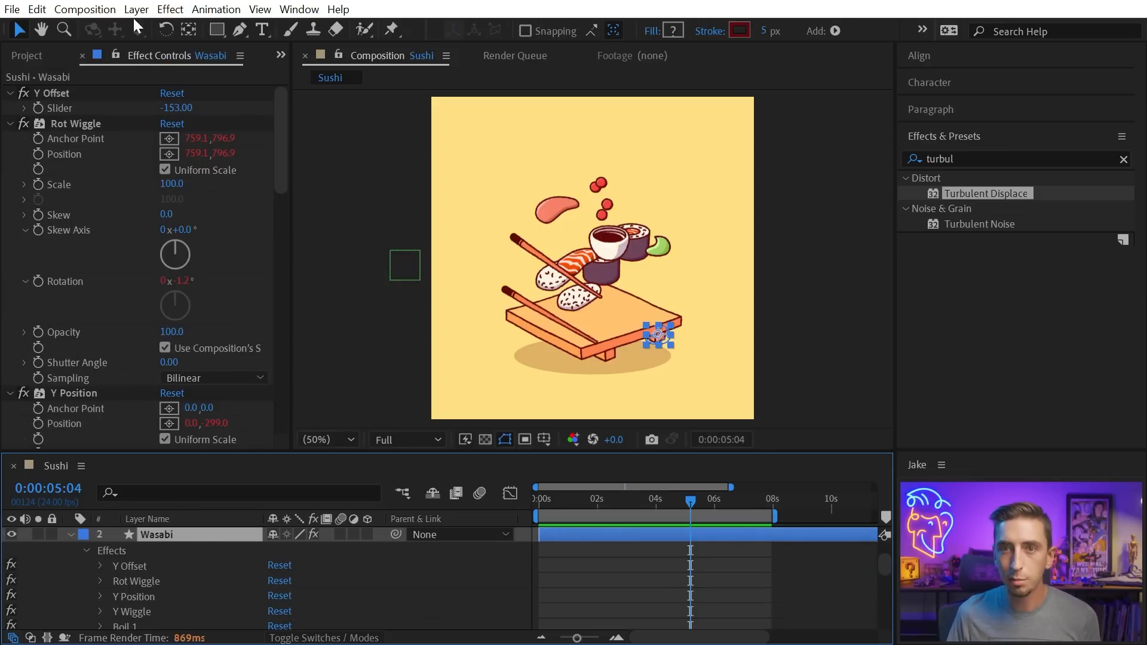
{"action": "left_click", "coordinate": [136, 9]}
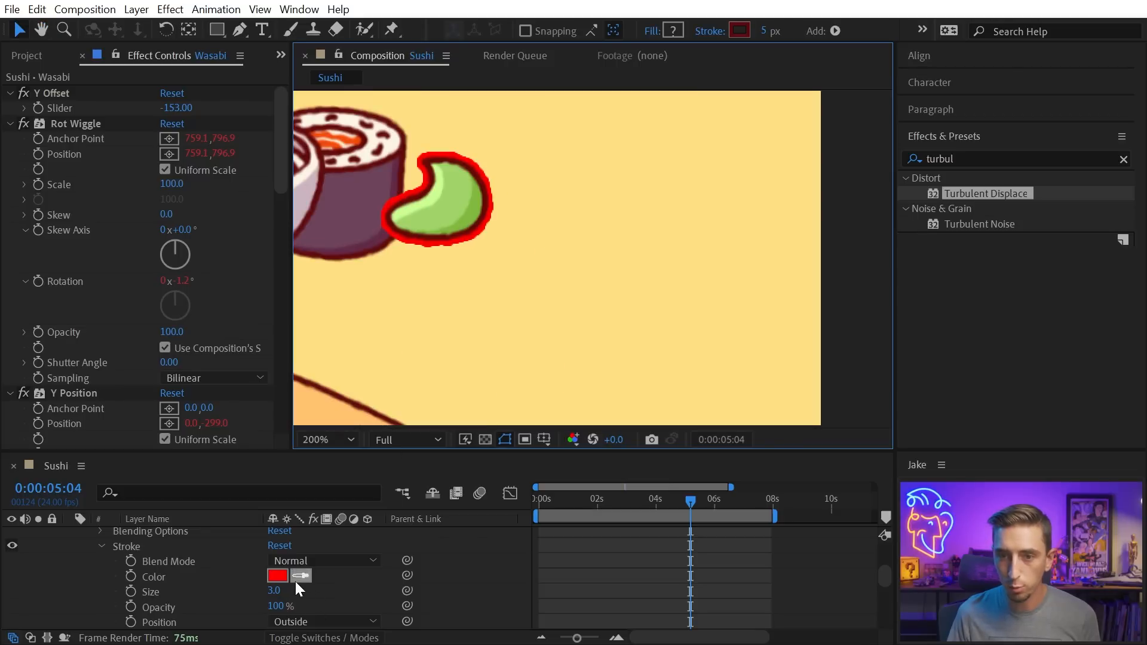
Step: Change the Wasabi stroke colour to white (FFFFFF)
{"action": "left_click", "coordinate": [278, 577]}
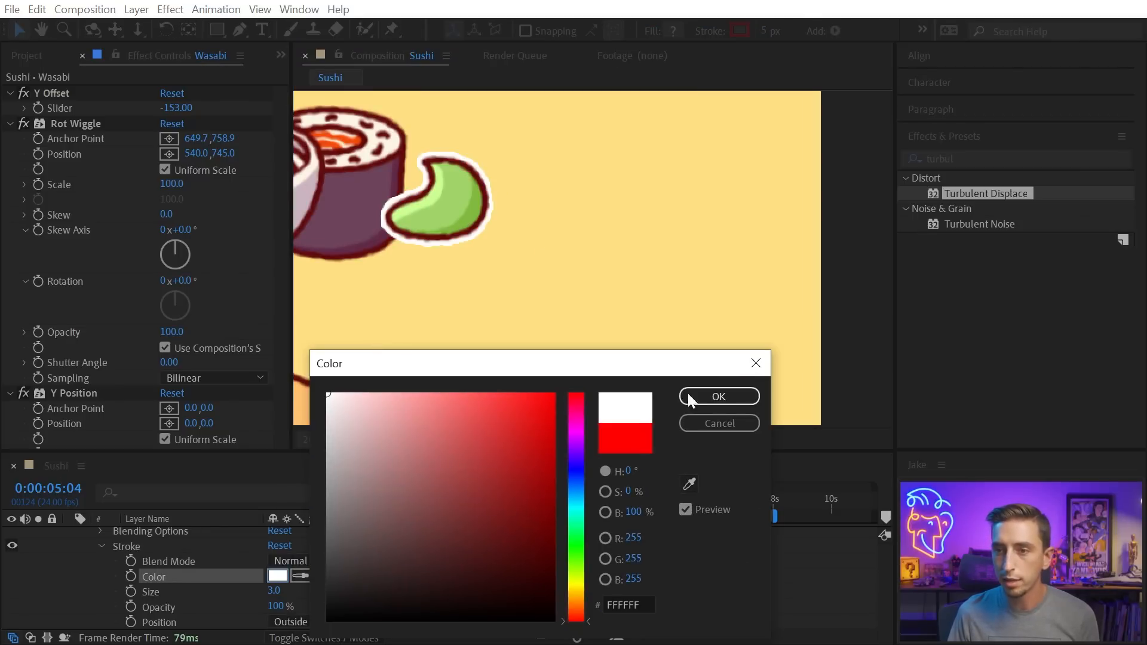
{"action": "left_click", "coordinate": [718, 396]}
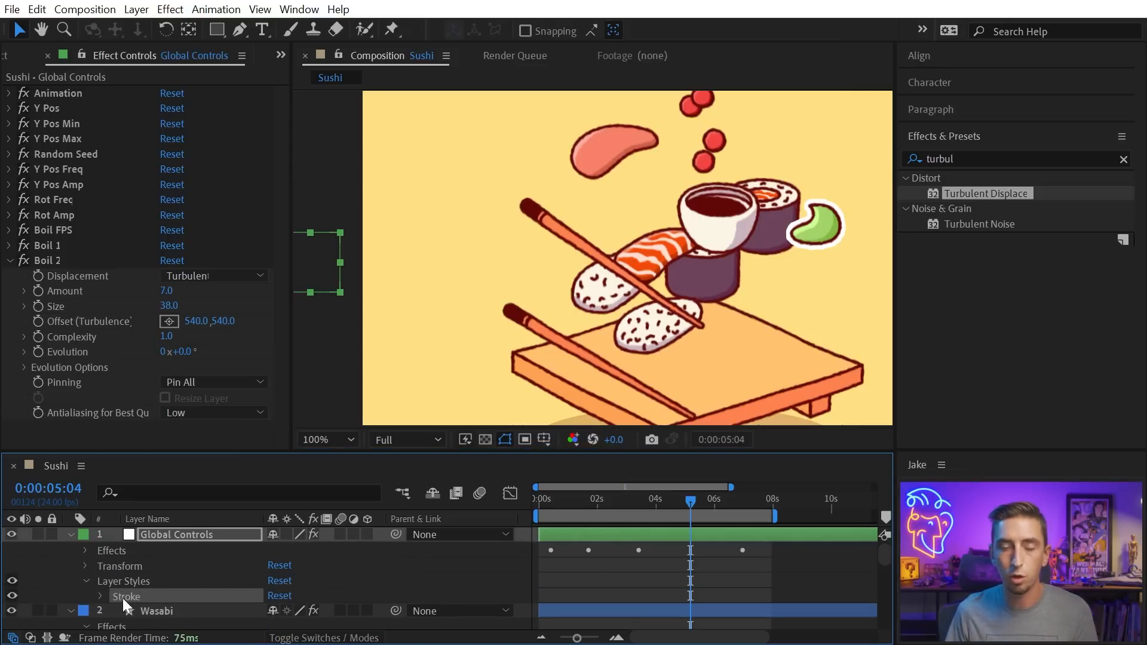
Step: Copy the Global Controls stroke style to all layers, collapse them, and set Stroke Size 3.0
{"action": "left_click", "coordinate": [36, 9]}
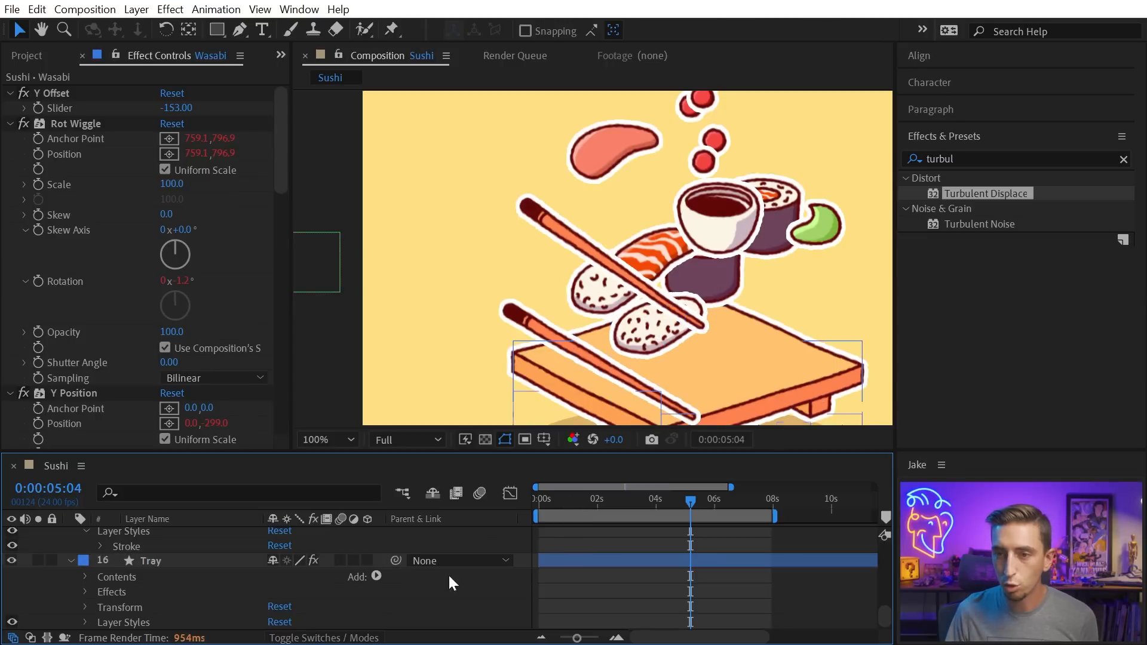
{"action": "left_click", "coordinate": [175, 534]}
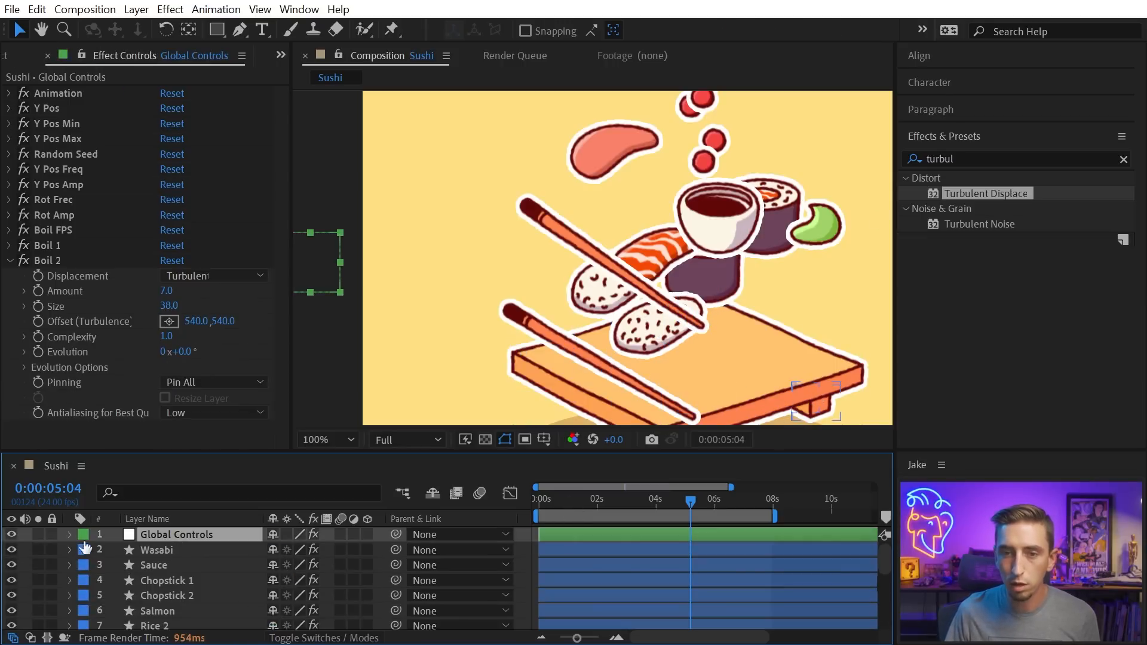
{"action": "left_click", "coordinate": [70, 534]}
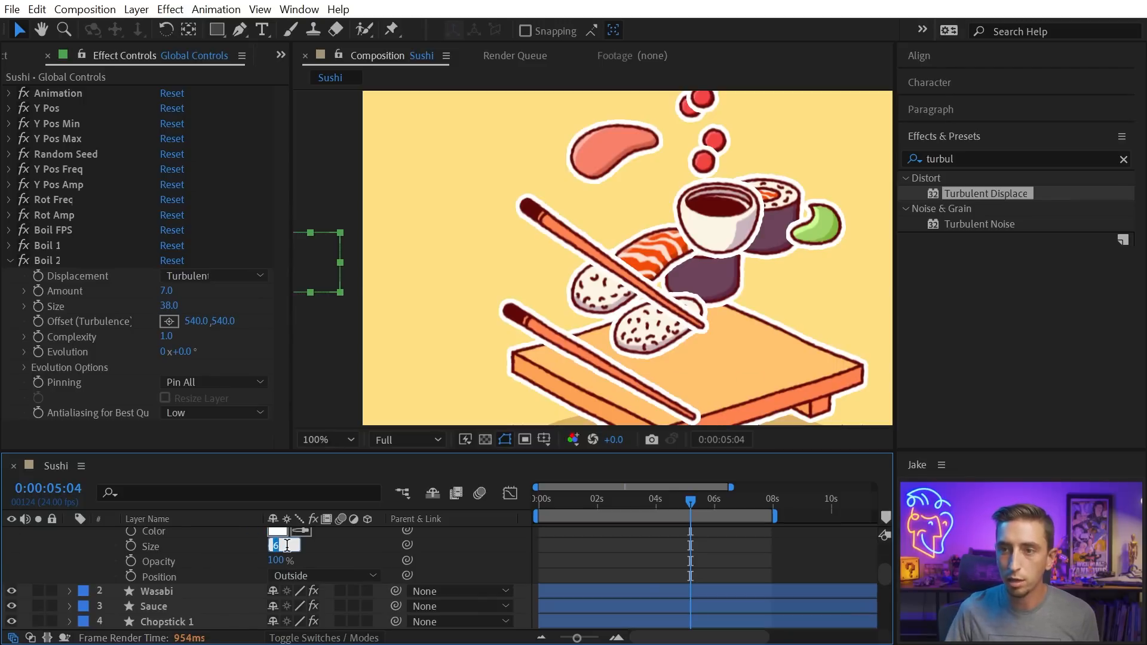
{"action": "type", "text": "3.0"}
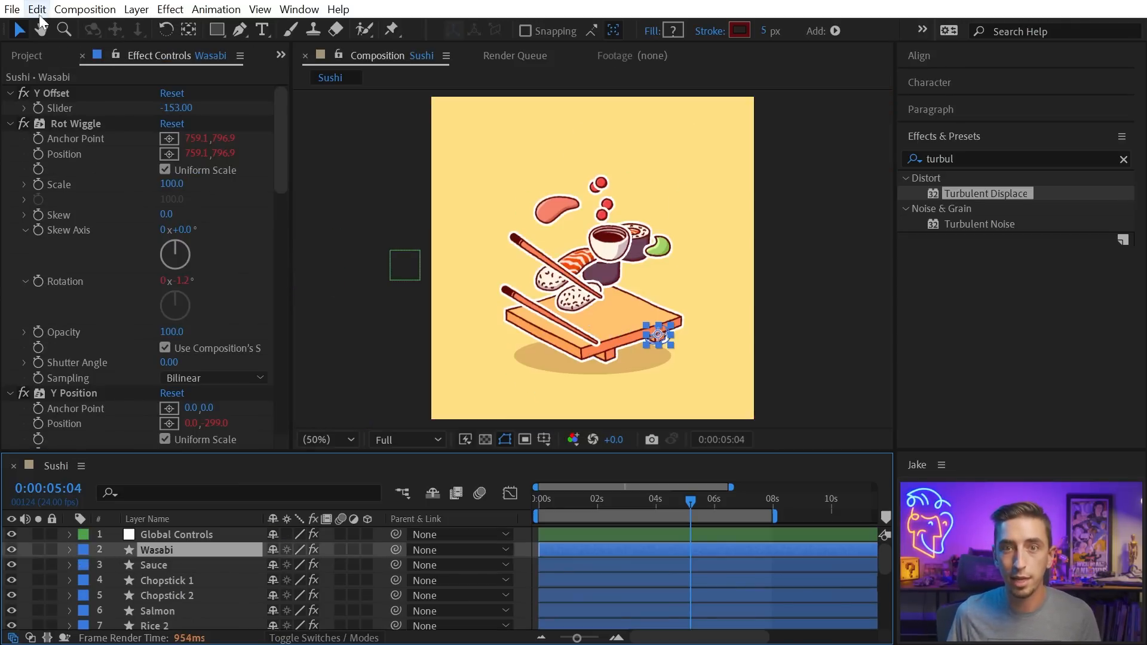
Step: Copy the layers with property links from the Edit menu
{"action": "left_click", "coordinate": [36, 9]}
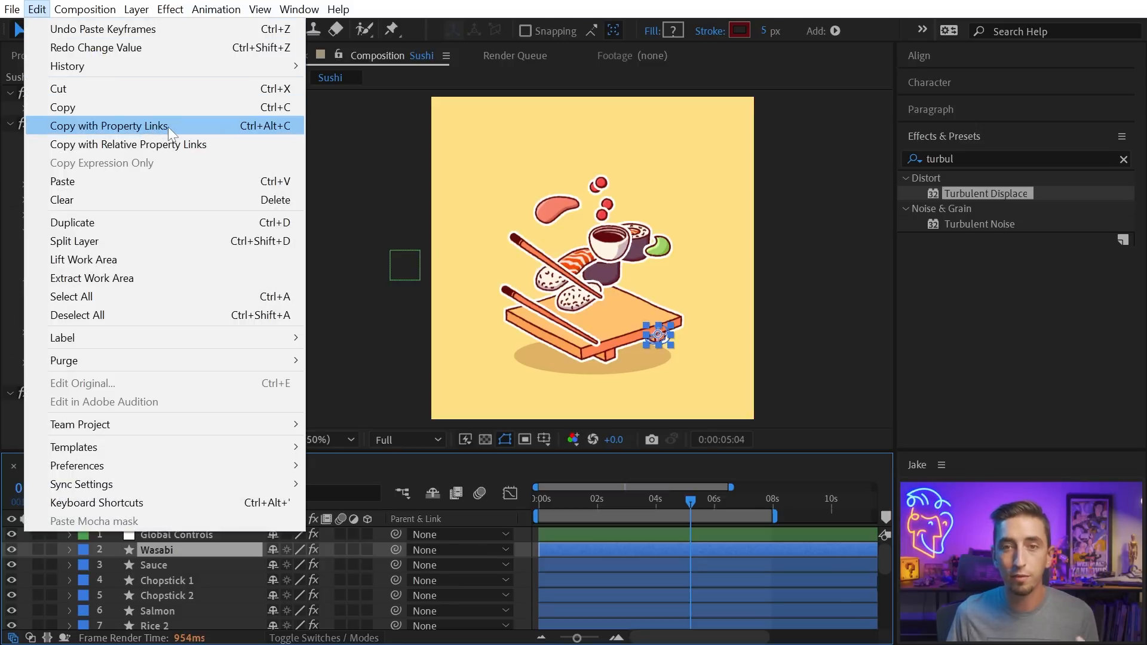
{"action": "mouse_move", "coordinate": [223, 144]}
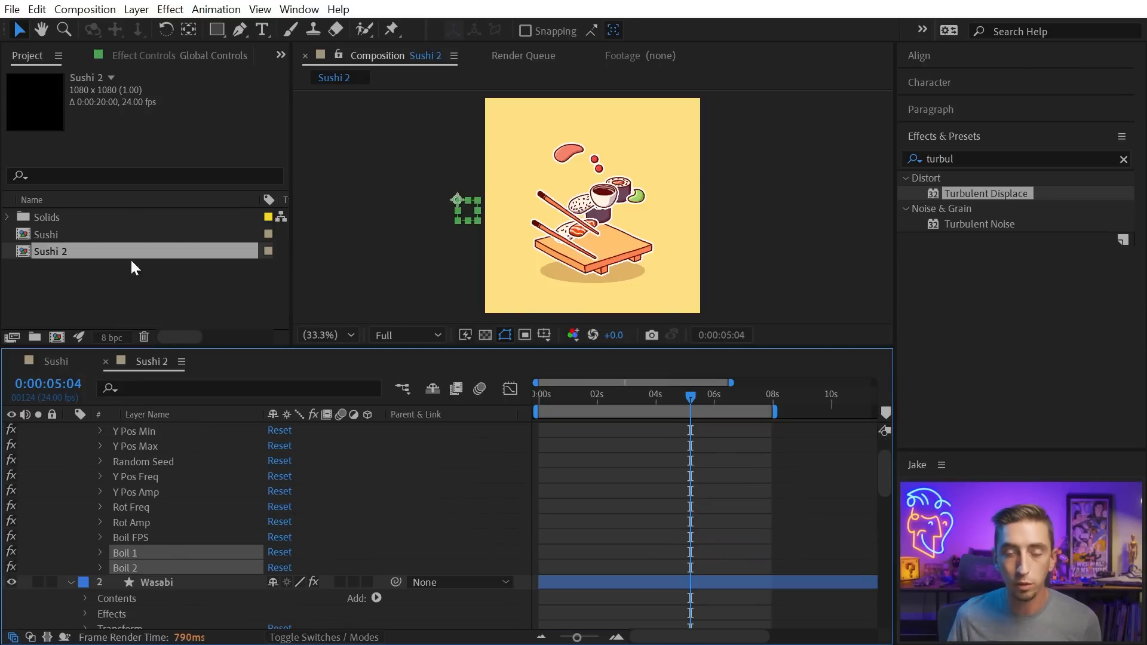
Step: Check Wasabi's Boil 1 Amount expression in Sushi 2, then reopen the Sushi comp
{"action": "left_click", "coordinate": [36, 9]}
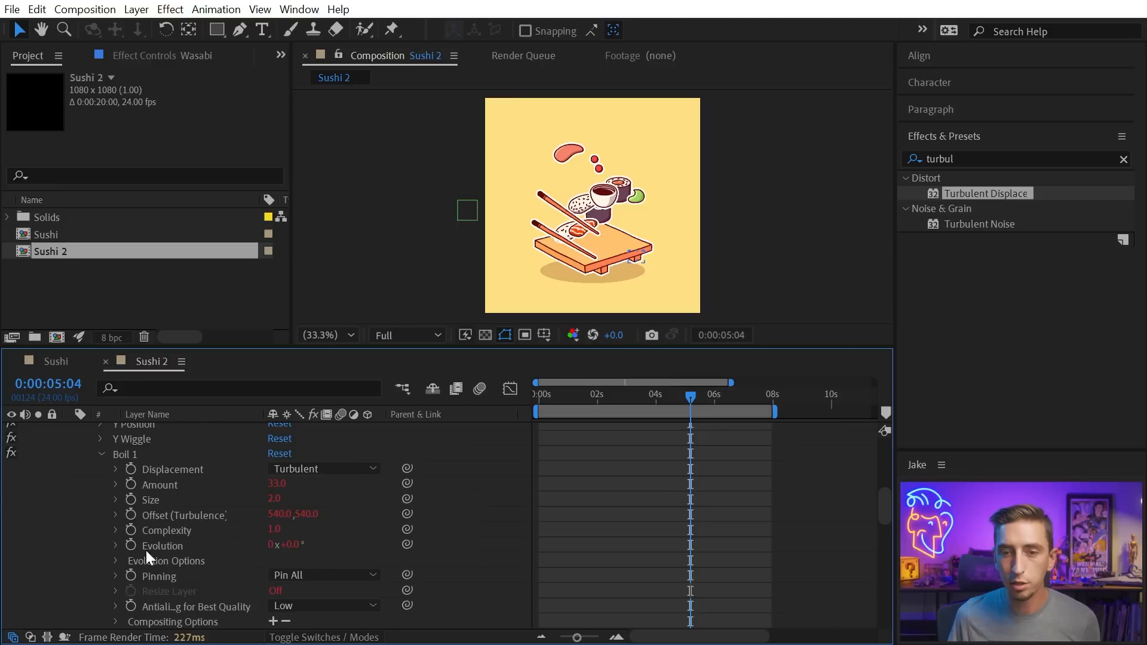
{"action": "left_click", "coordinate": [130, 484]}
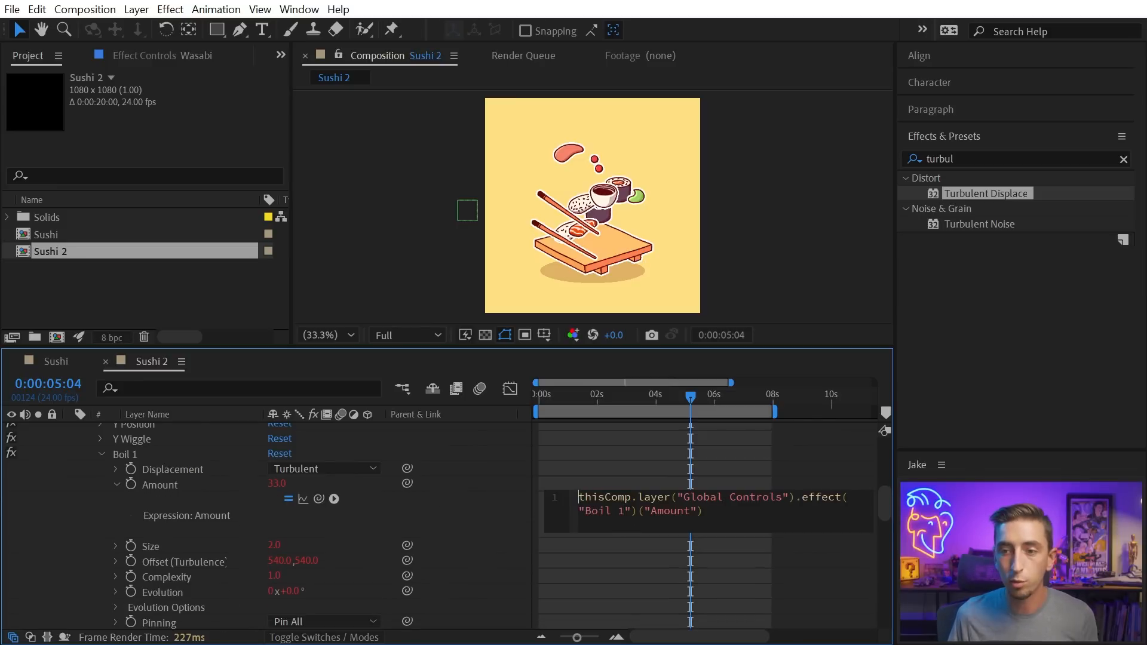
{"action": "double_click", "coordinate": [603, 496]}
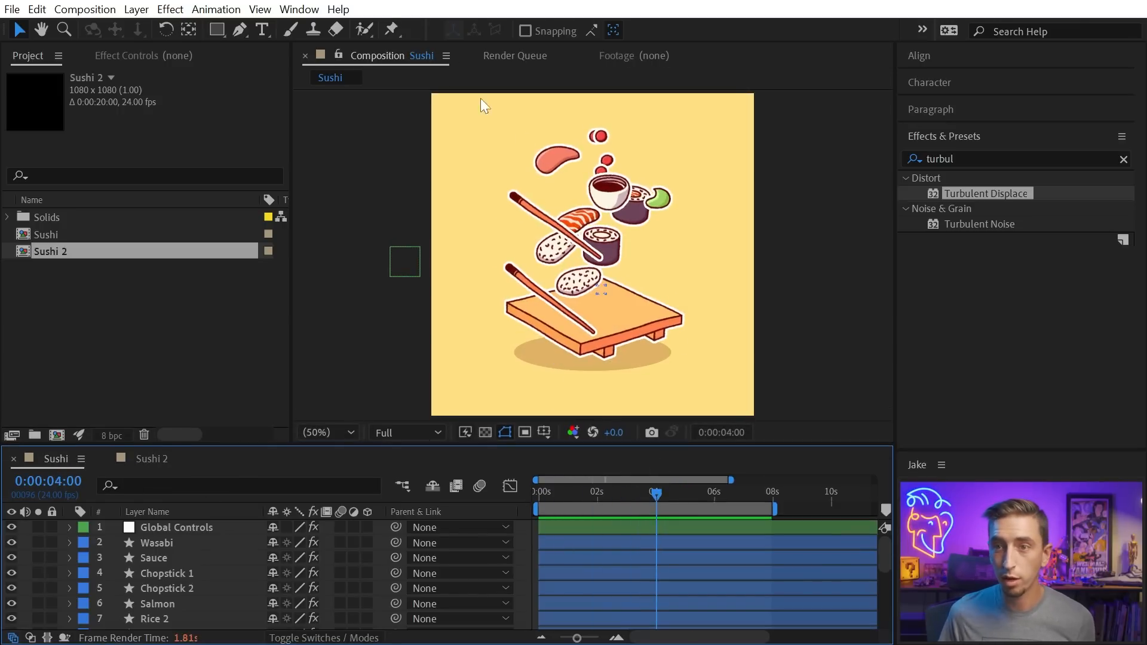
Step: Open the Anubis extension panel and render the Sushi comp through it
{"action": "left_click", "coordinate": [299, 9]}
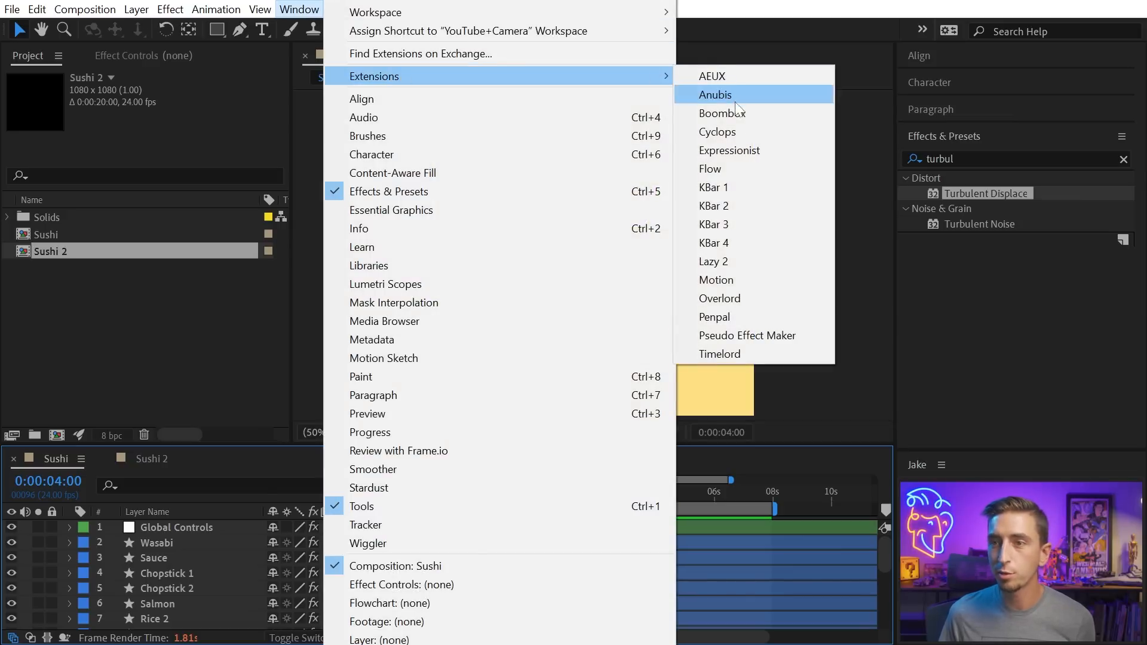
{"action": "left_click", "coordinate": [714, 94]}
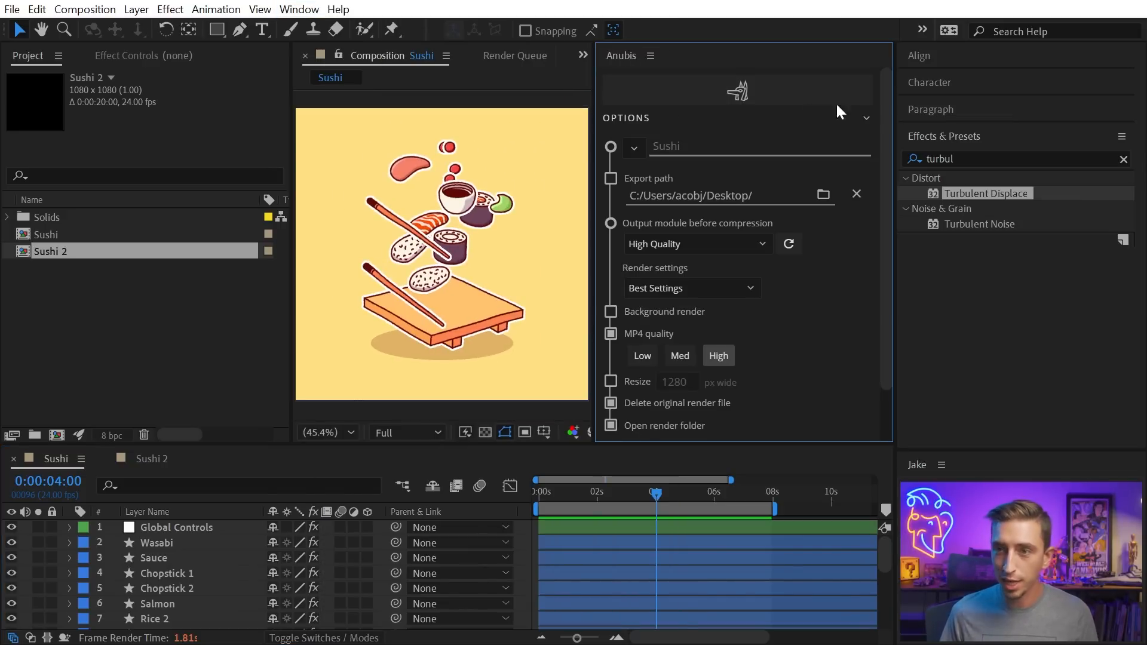
{"action": "mouse_move", "coordinate": [861, 122]}
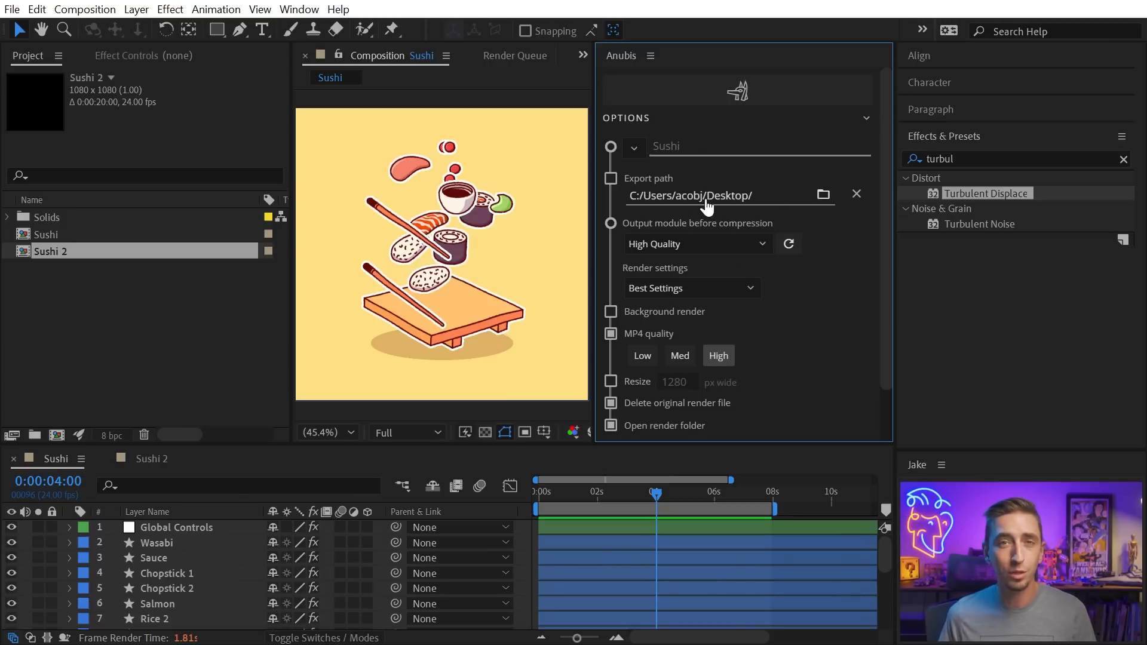
{"action": "left_click", "coordinate": [515, 55]}
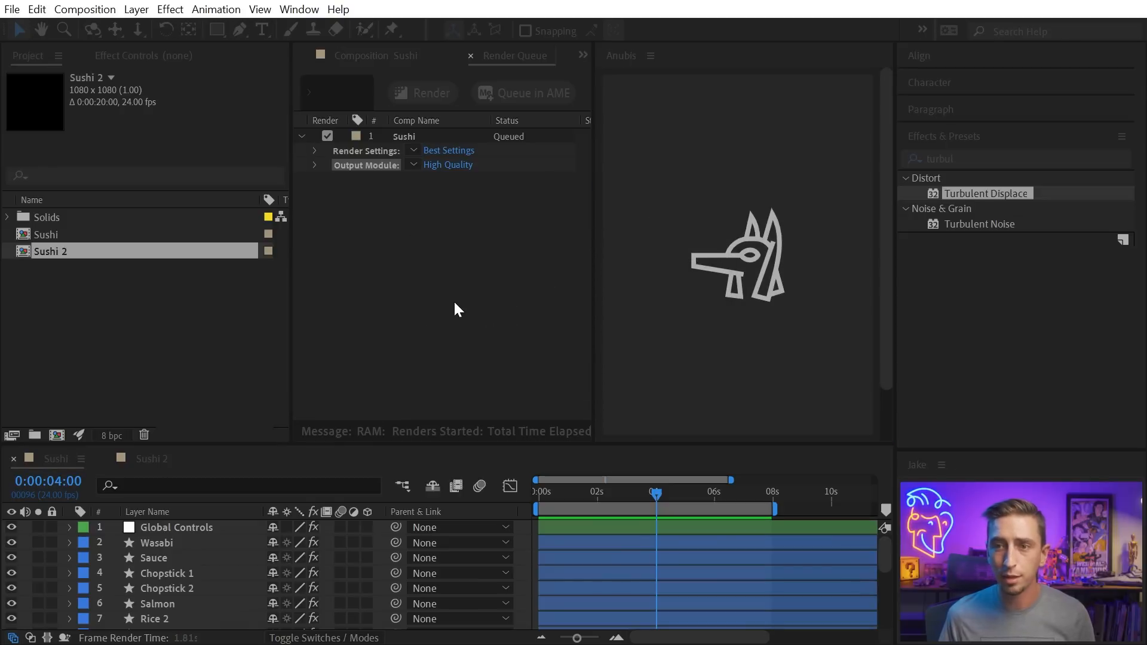